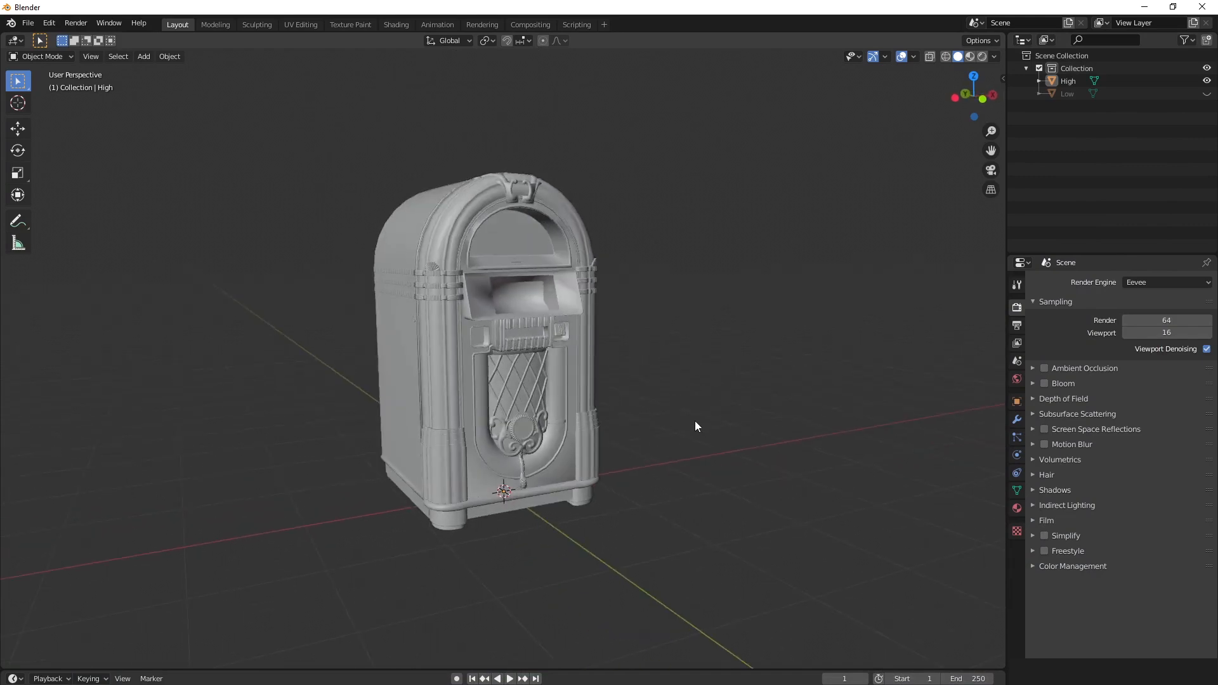
Hide the High jukebox, then unhide and select the Low jukebox in the Outliner
{"action": "left_click_drag", "start_coordinate": [695, 426], "coordinate": [629, 458]}
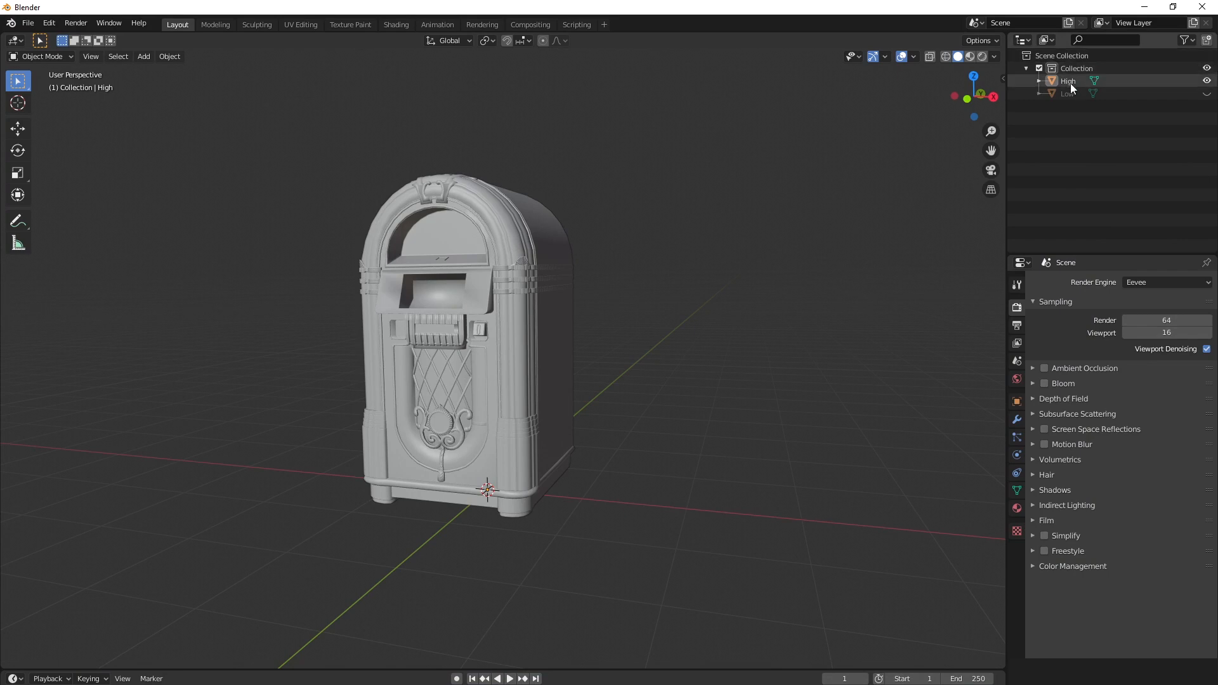
{"action": "left_click", "coordinate": [1206, 94]}
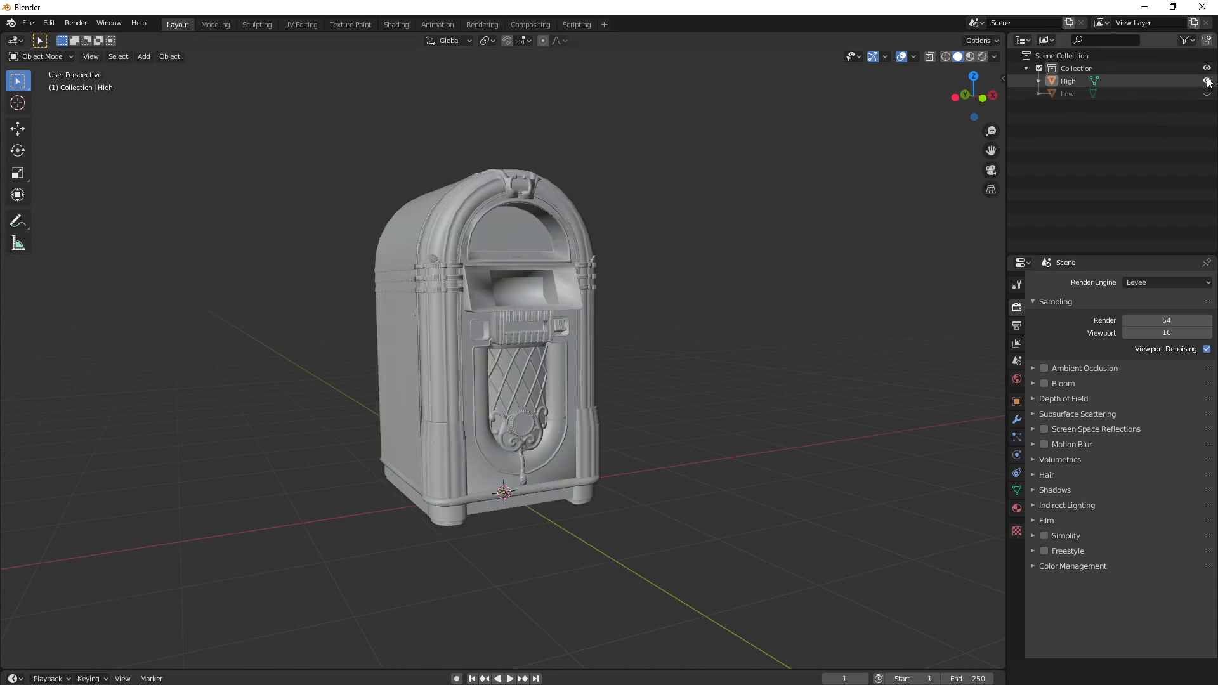
{"action": "left_click", "coordinate": [1206, 81]}
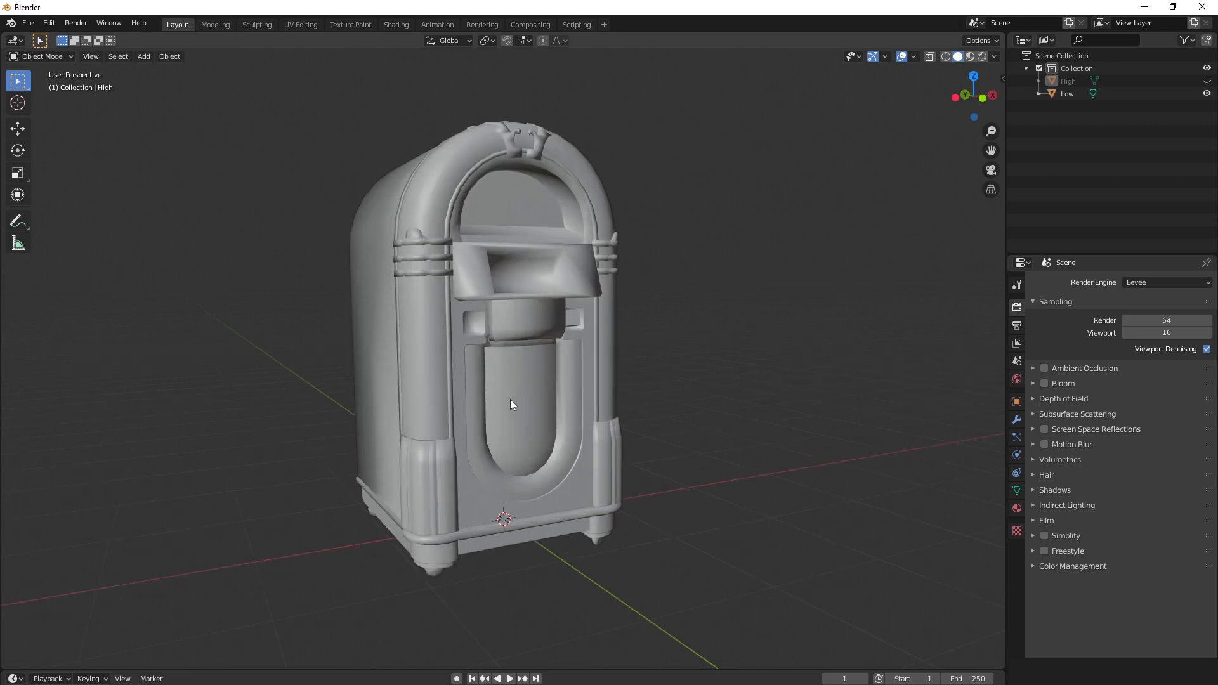
{"action": "left_click", "coordinate": [1068, 94]}
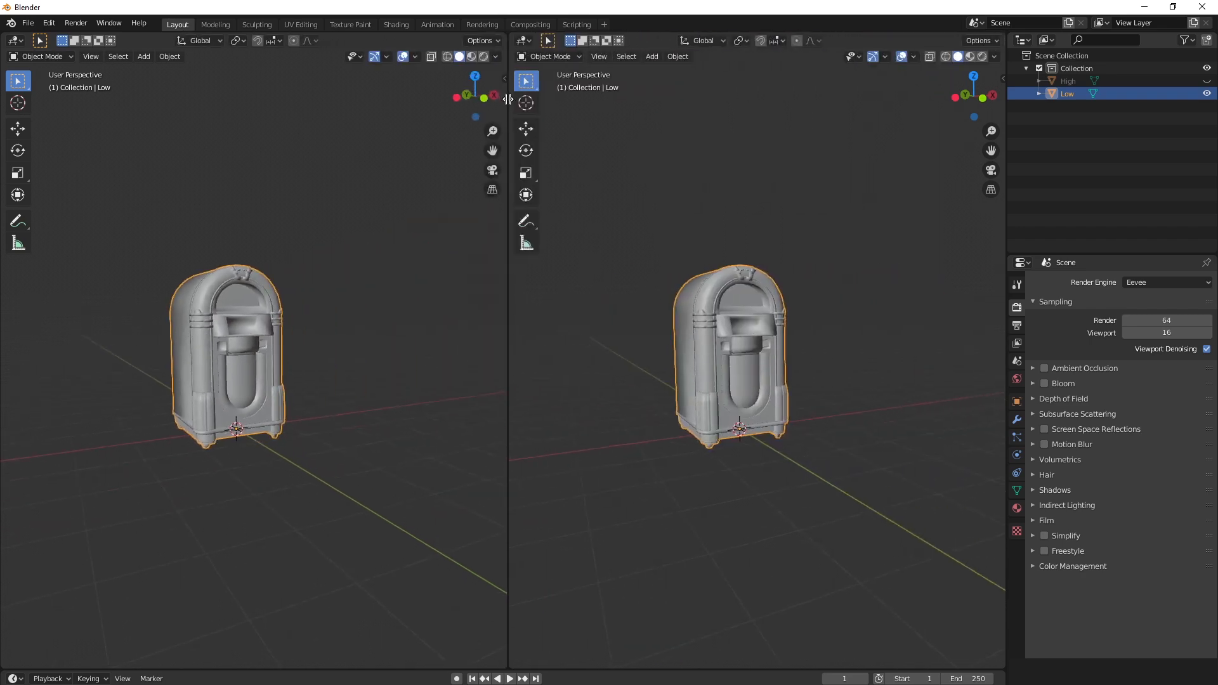
Make the right view a Shader Editor and reselect the Low jukebox
{"action": "left_click", "coordinate": [525, 40]}
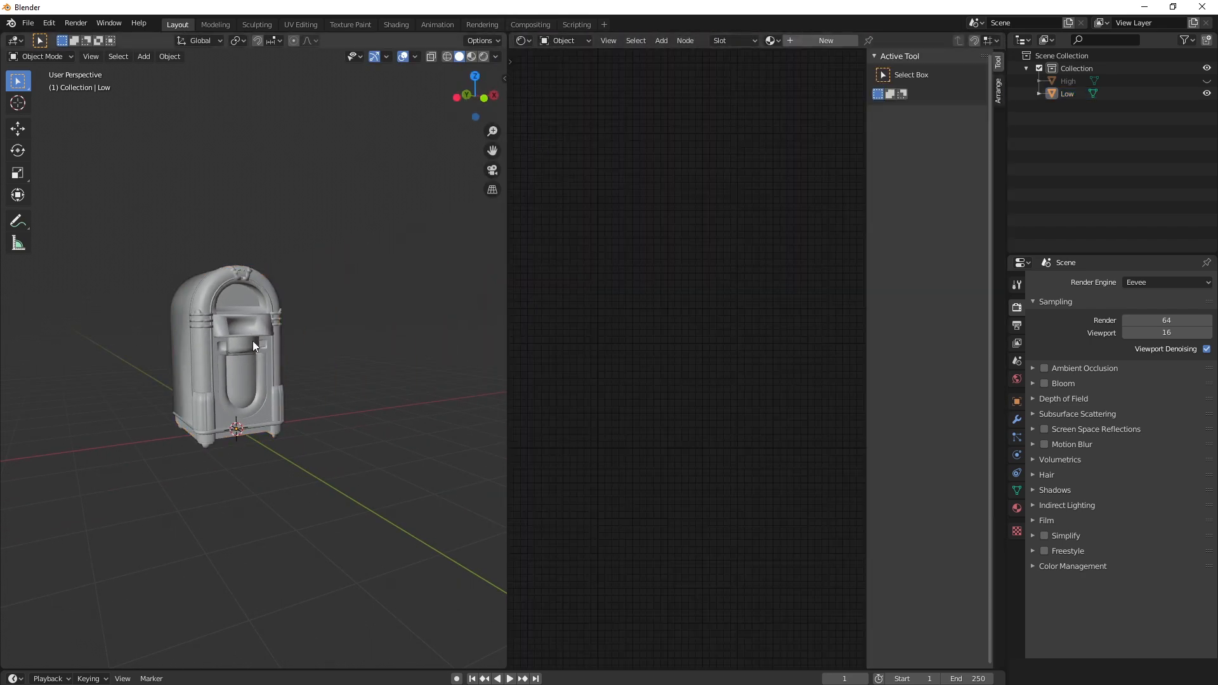
{"action": "left_click", "coordinate": [252, 345]}
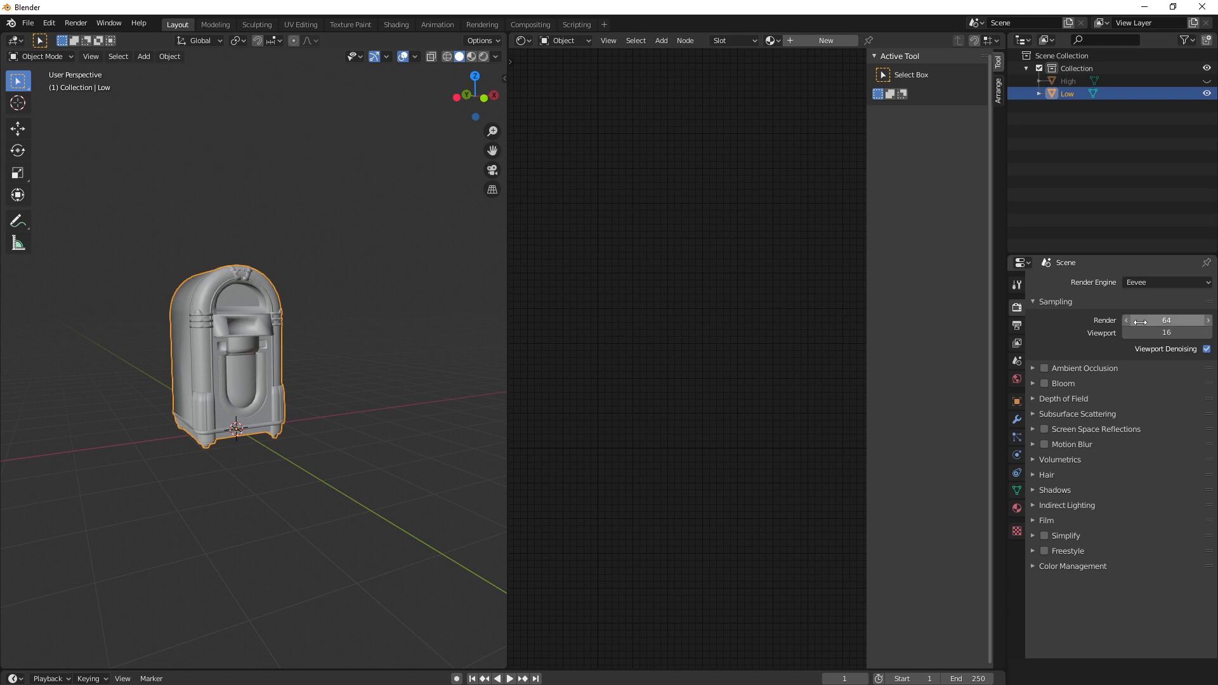
{"action": "mouse_move", "coordinate": [1017, 308]}
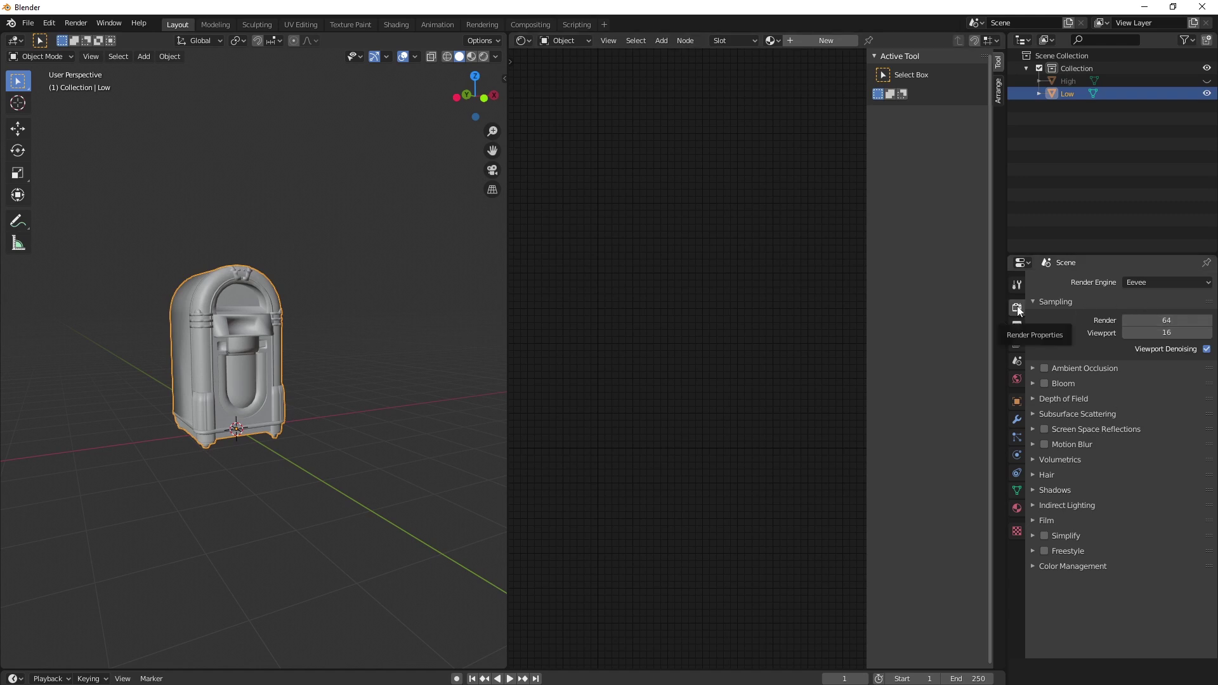
Set the Render Engine dropdown in Render Properties to Cycles
{"action": "left_click", "coordinate": [1167, 282]}
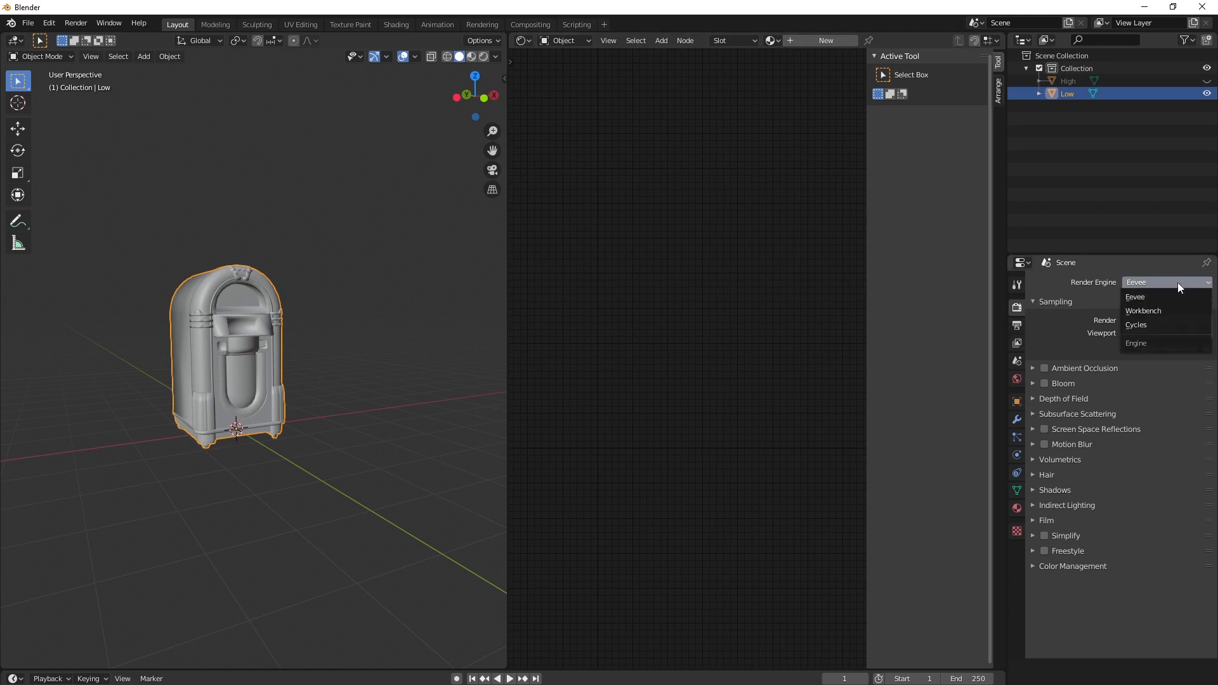
{"action": "mouse_move", "coordinate": [1144, 325]}
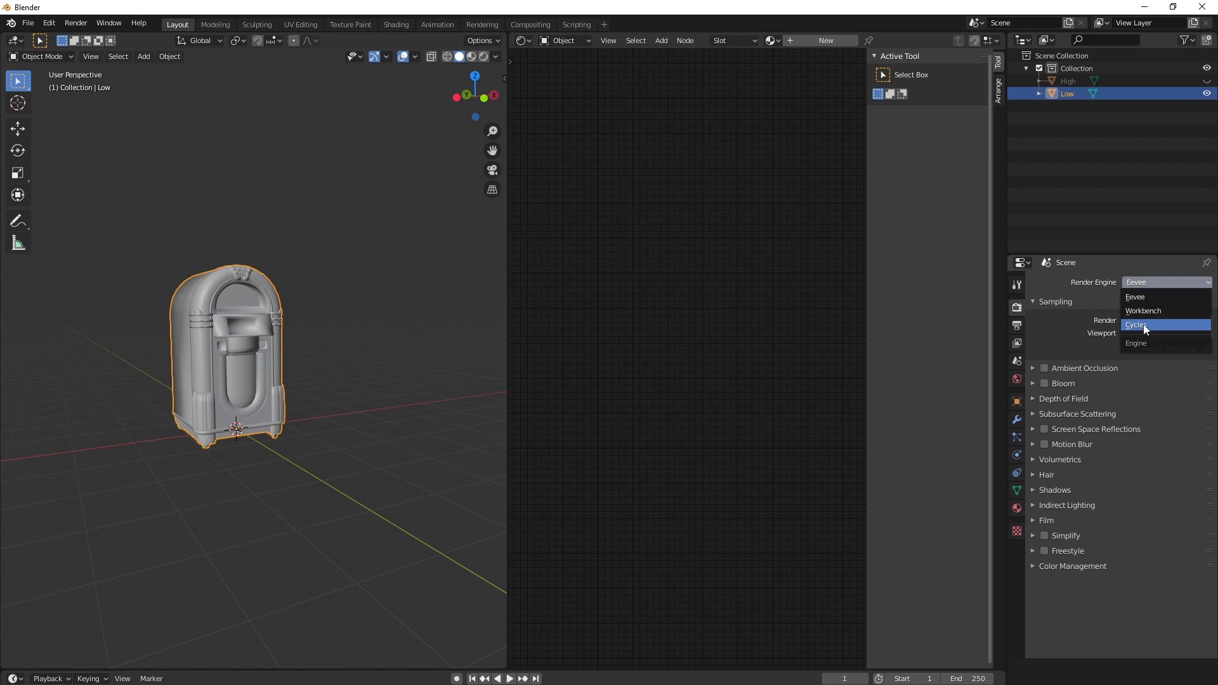
{"action": "left_click", "coordinate": [1137, 325]}
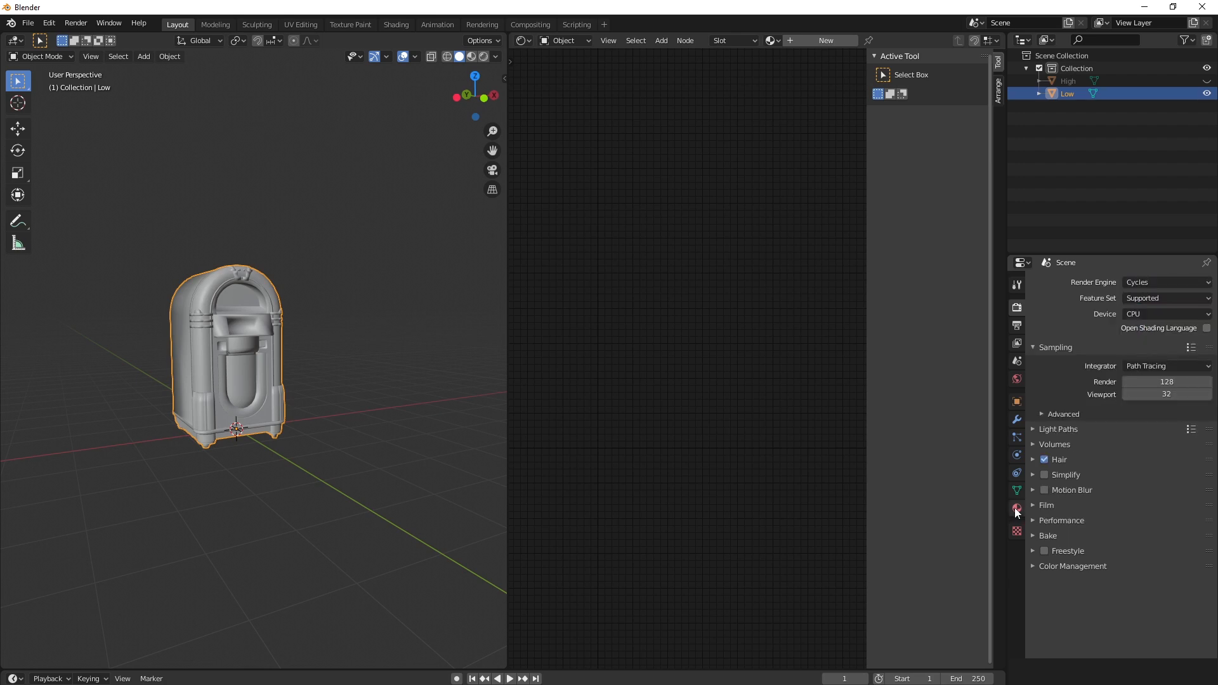
{"action": "mouse_move", "coordinate": [1017, 508]}
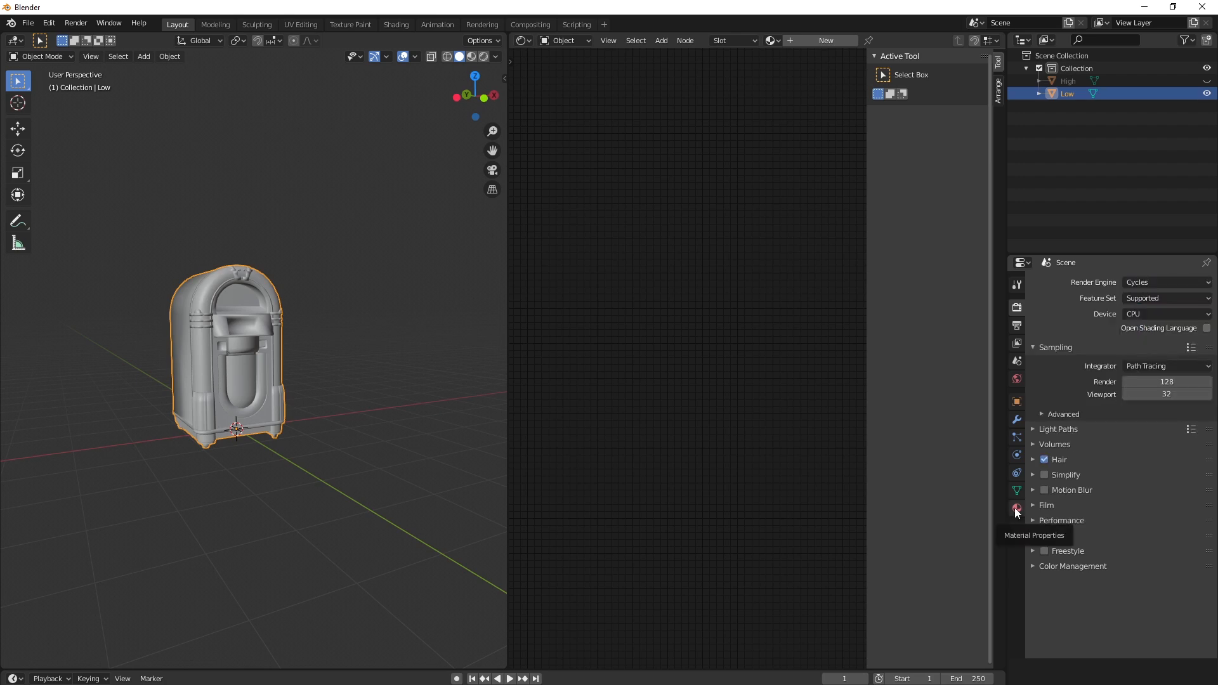
Create a new material on the Low jukebox and add an Image Texture node
{"action": "left_click", "coordinate": [1017, 508]}
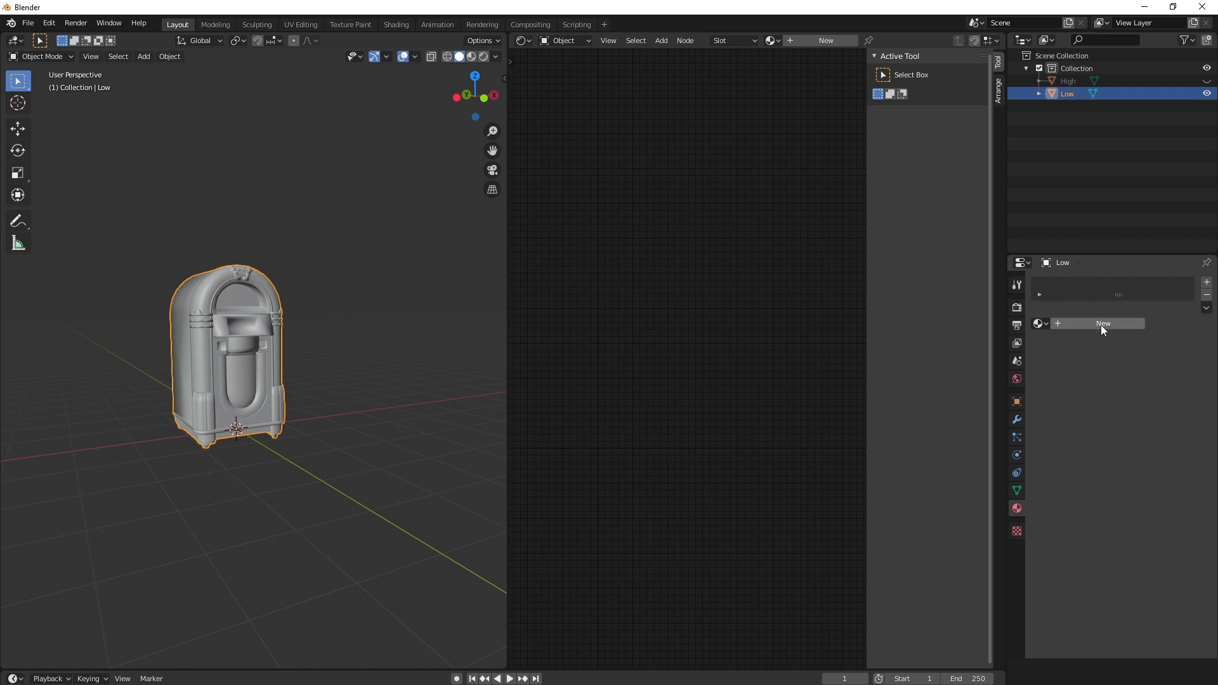
{"action": "left_click", "coordinate": [1103, 323]}
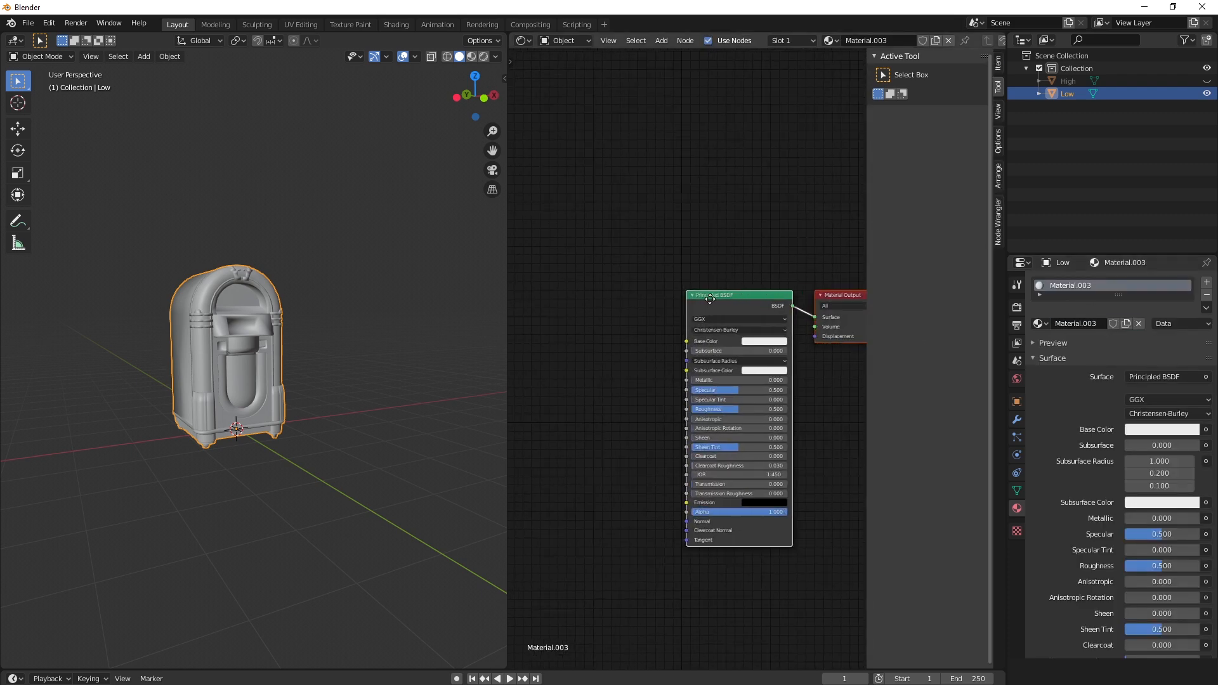
{"action": "left_click", "coordinate": [661, 40]}
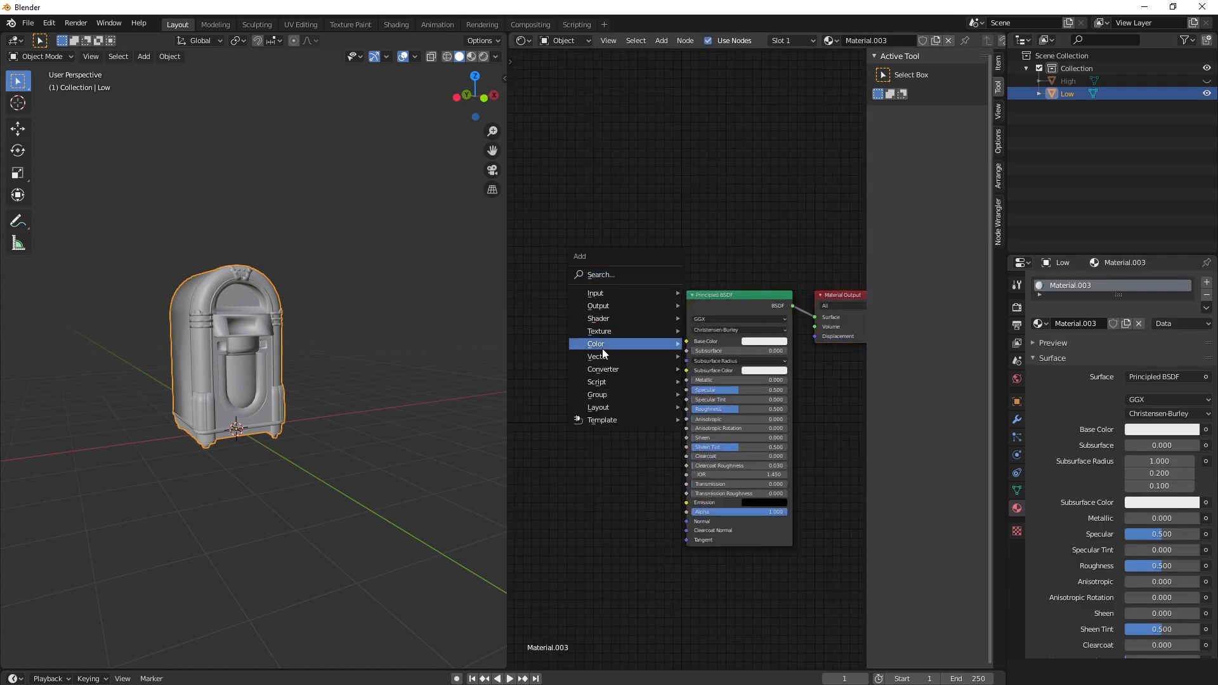
{"action": "mouse_move", "coordinate": [599, 331]}
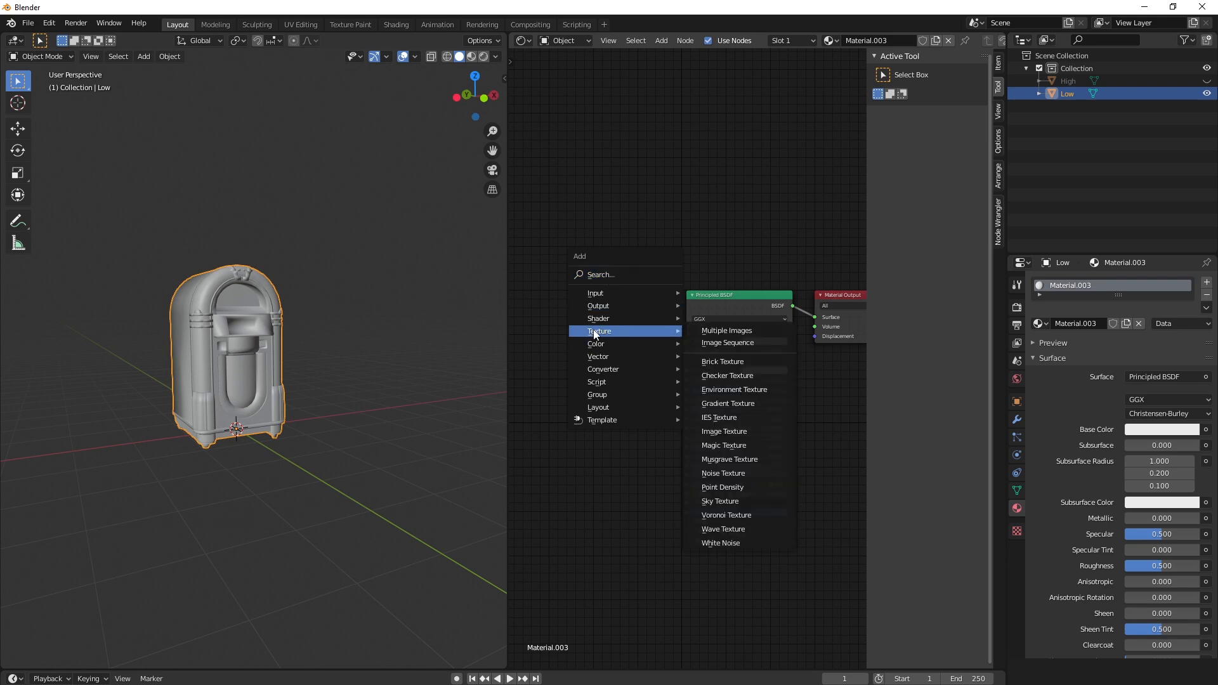
{"action": "mouse_move", "coordinate": [734, 431]}
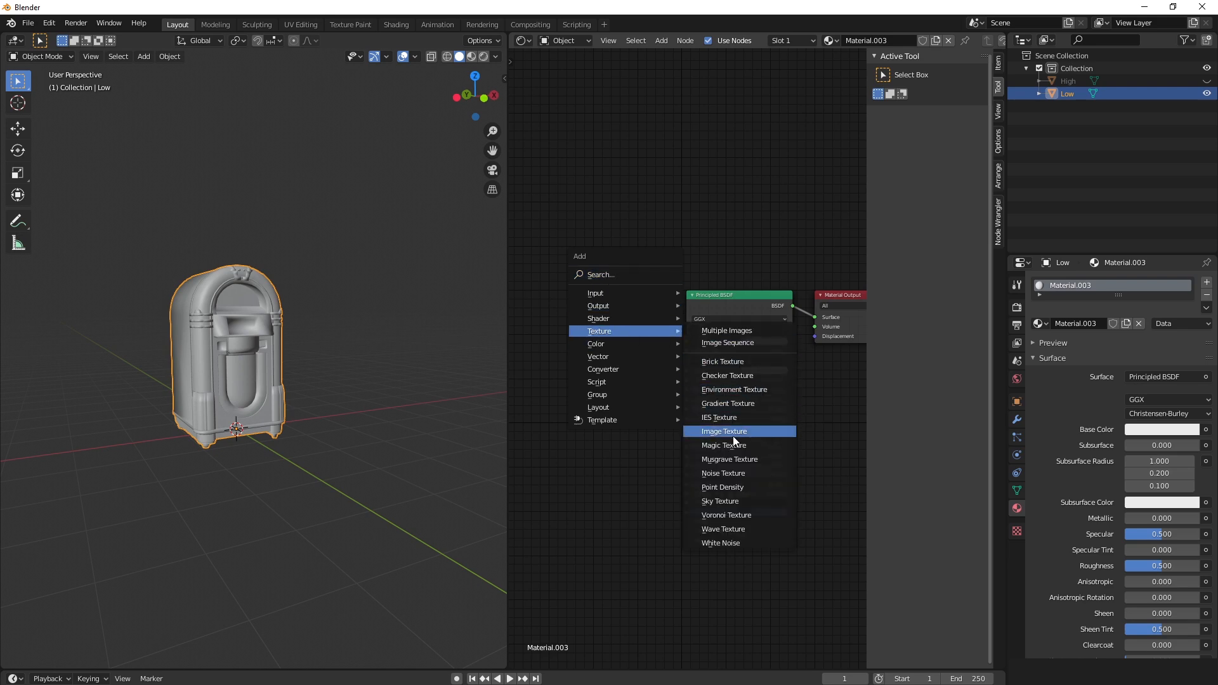
{"action": "left_click", "coordinate": [724, 431]}
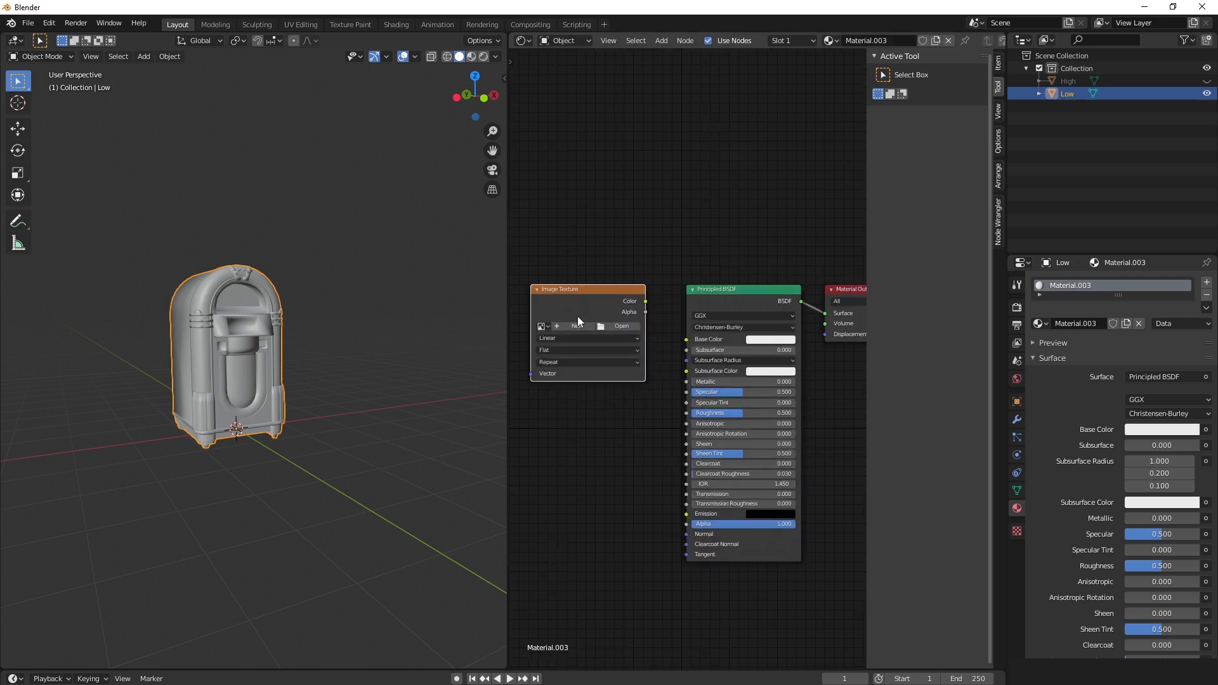
Create a 2048×2048 image named Normal_Map in the Image Texture node
{"action": "left_click", "coordinate": [574, 327]}
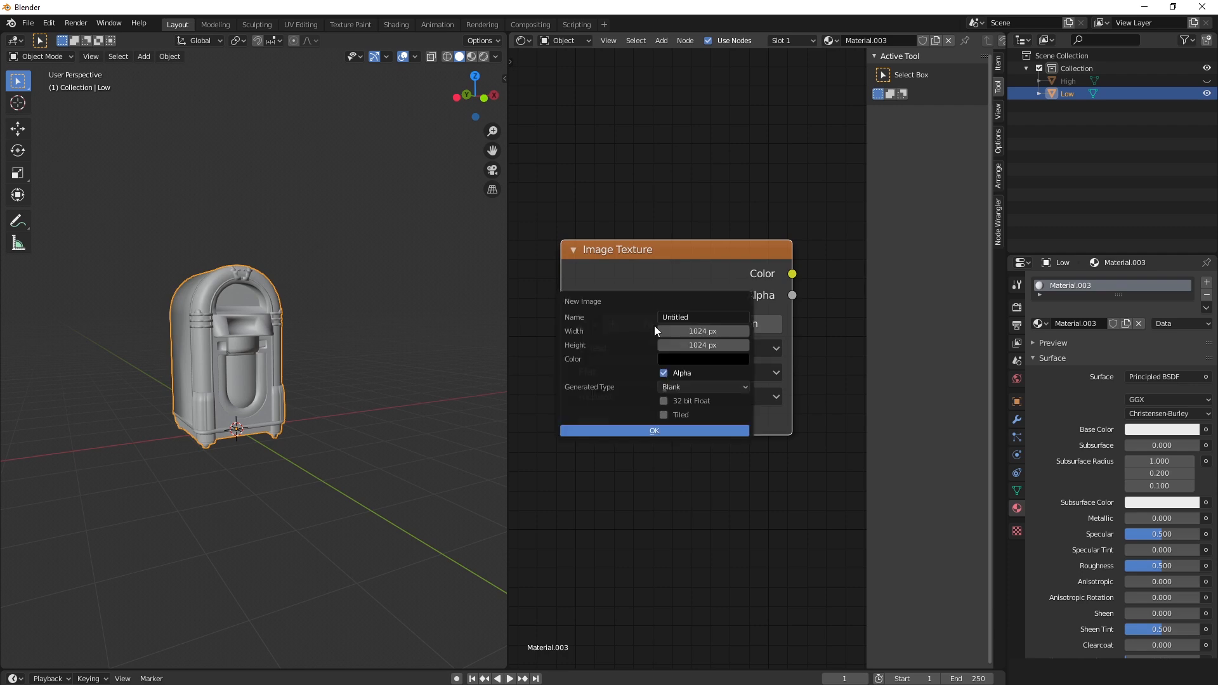
{"action": "left_click", "coordinate": [702, 331]}
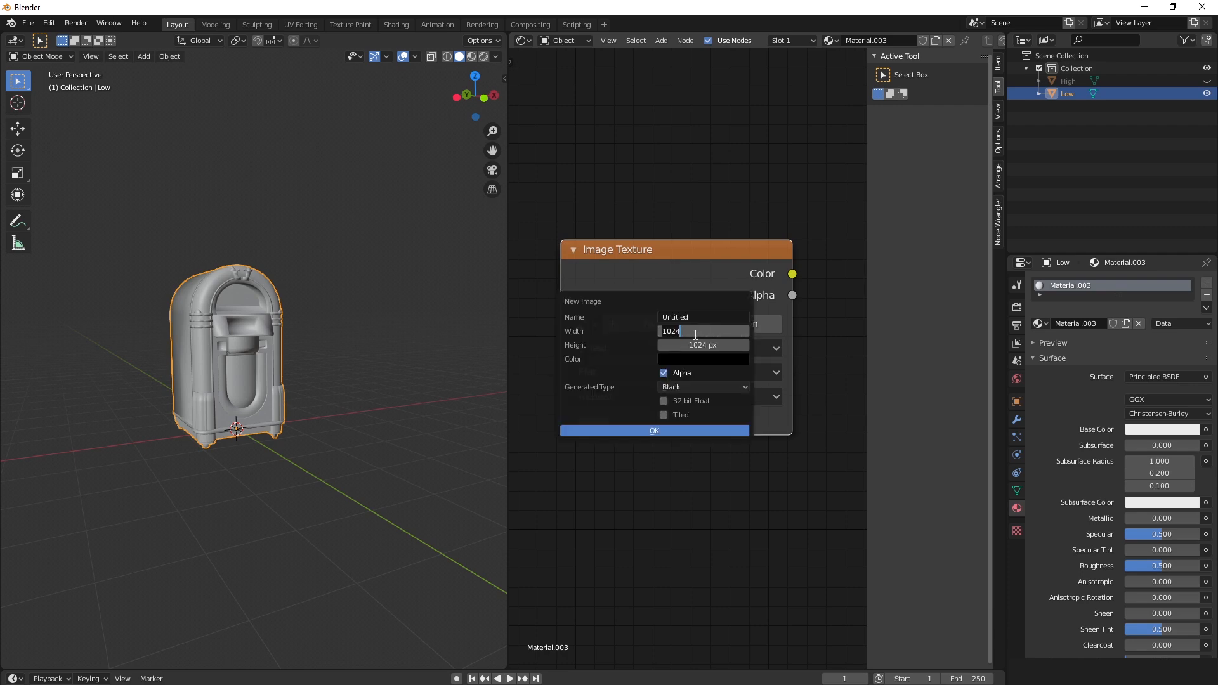
{"action": "type", "text": "2048 px"}
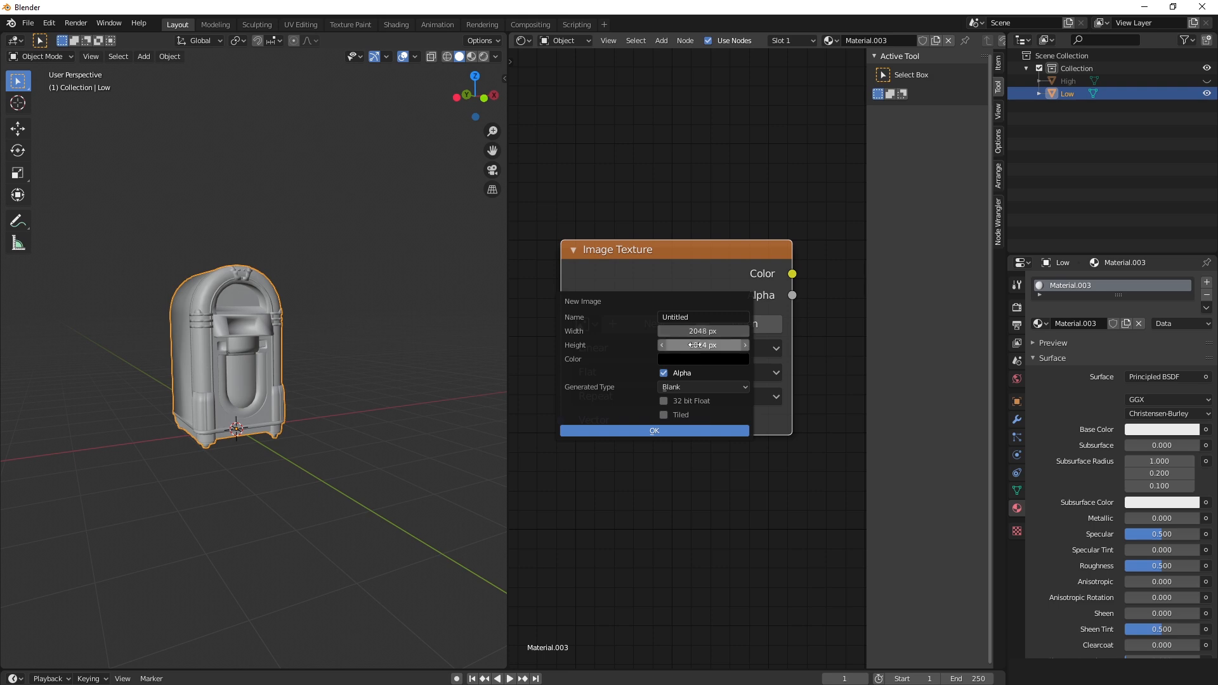
{"action": "left_click", "coordinate": [703, 344]}
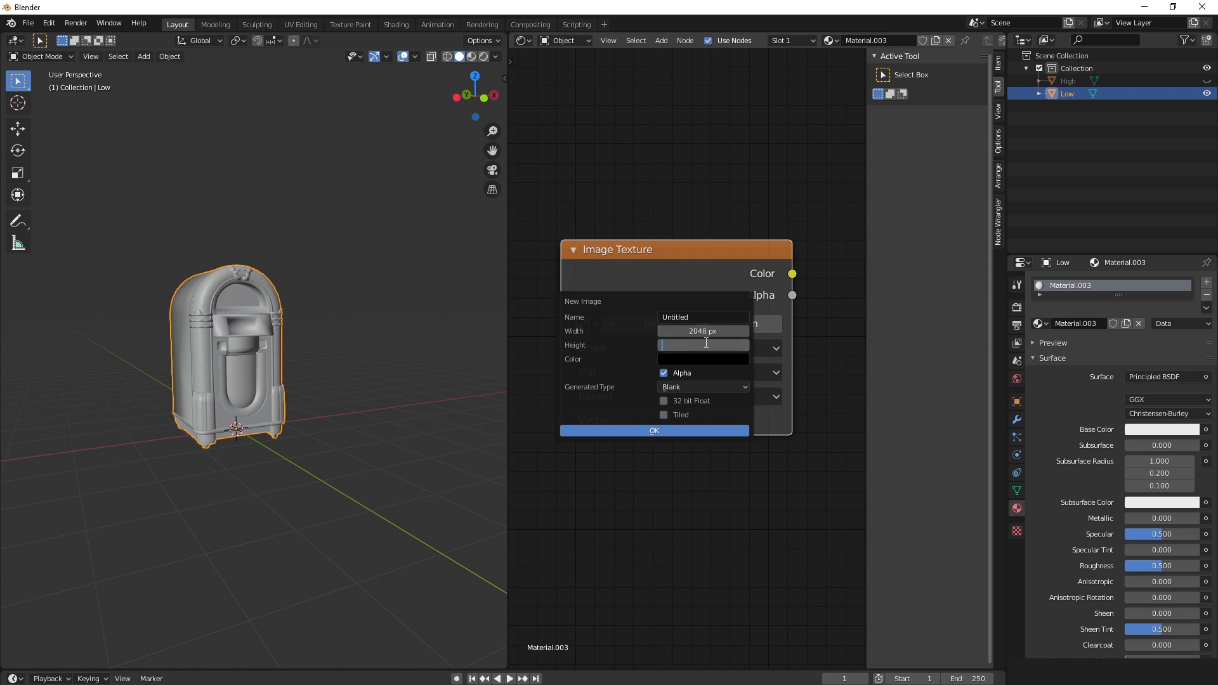
{"action": "type", "text": "2048"}
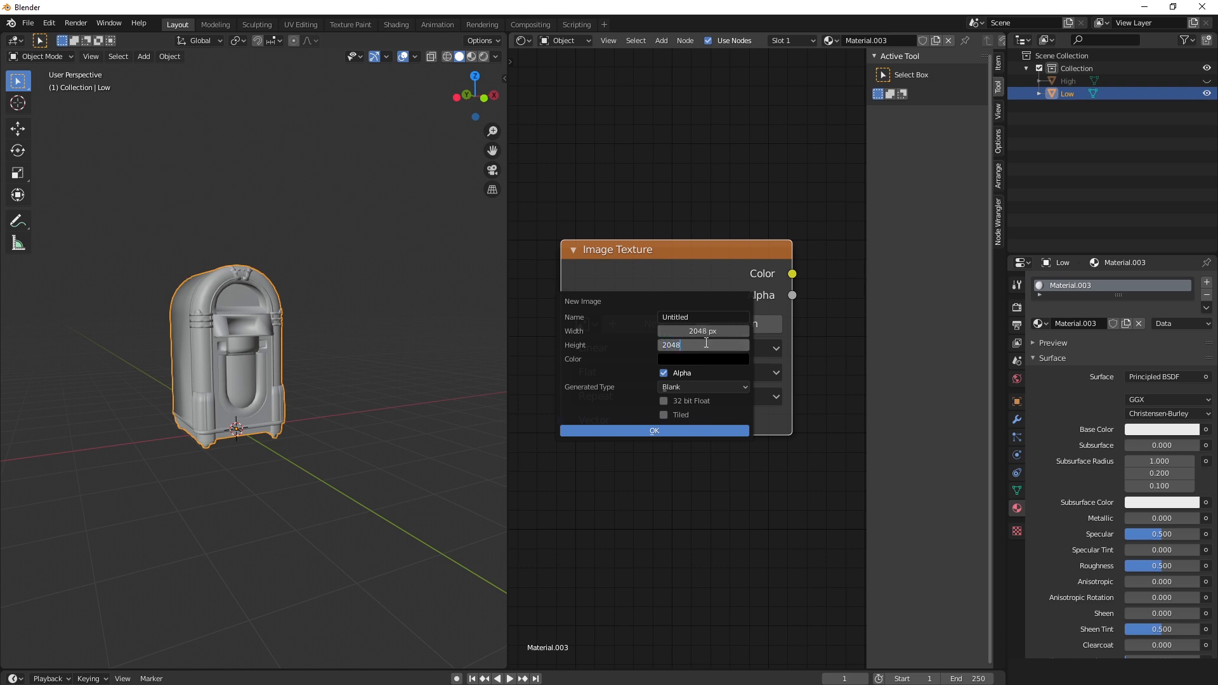
{"action": "left_click", "coordinate": [703, 317]}
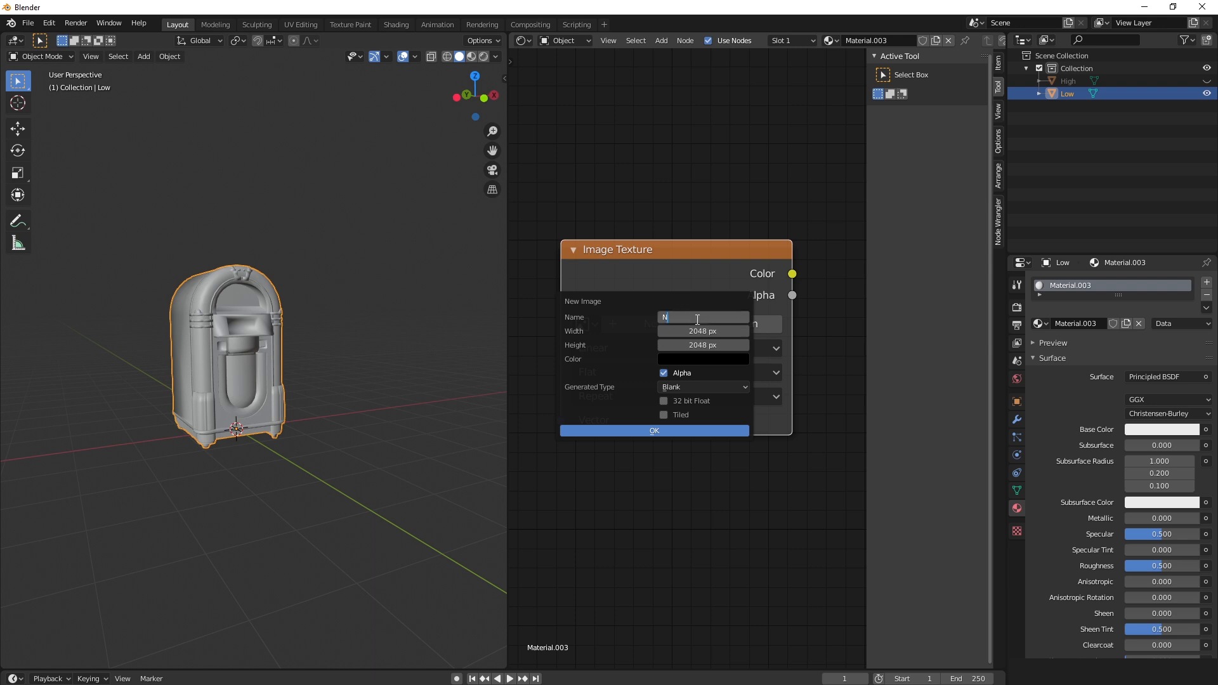
{"action": "type", "text": "Normal_Map"}
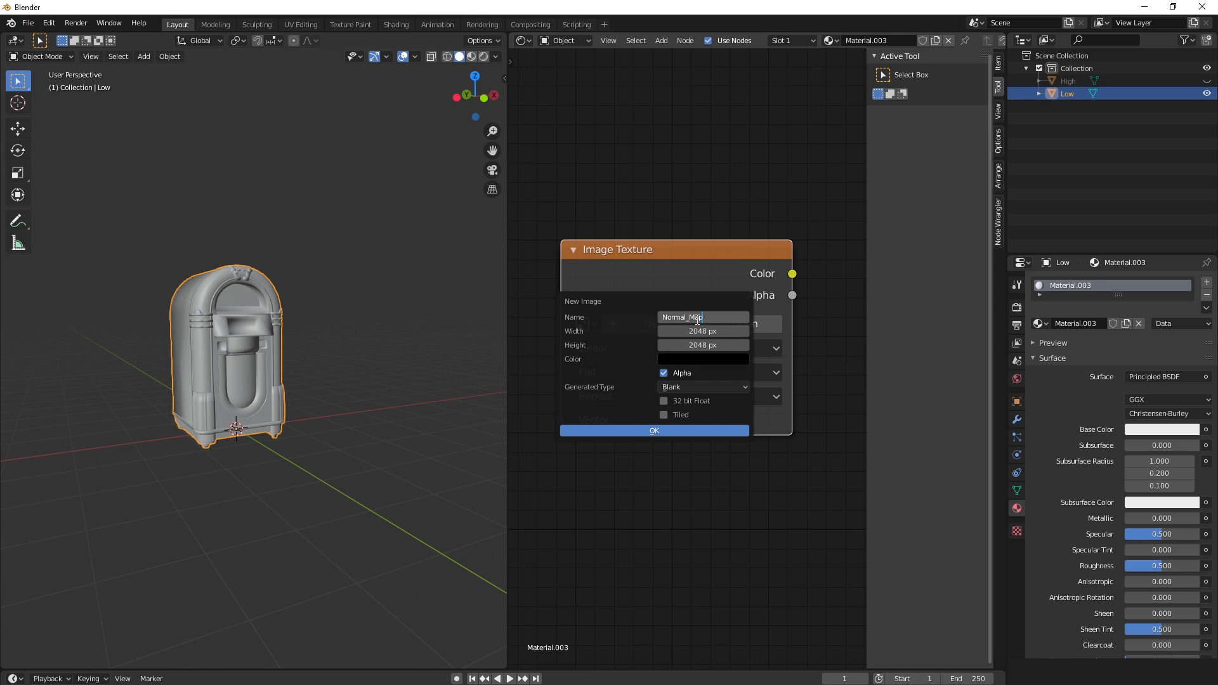
{"action": "left_click", "coordinate": [654, 430]}
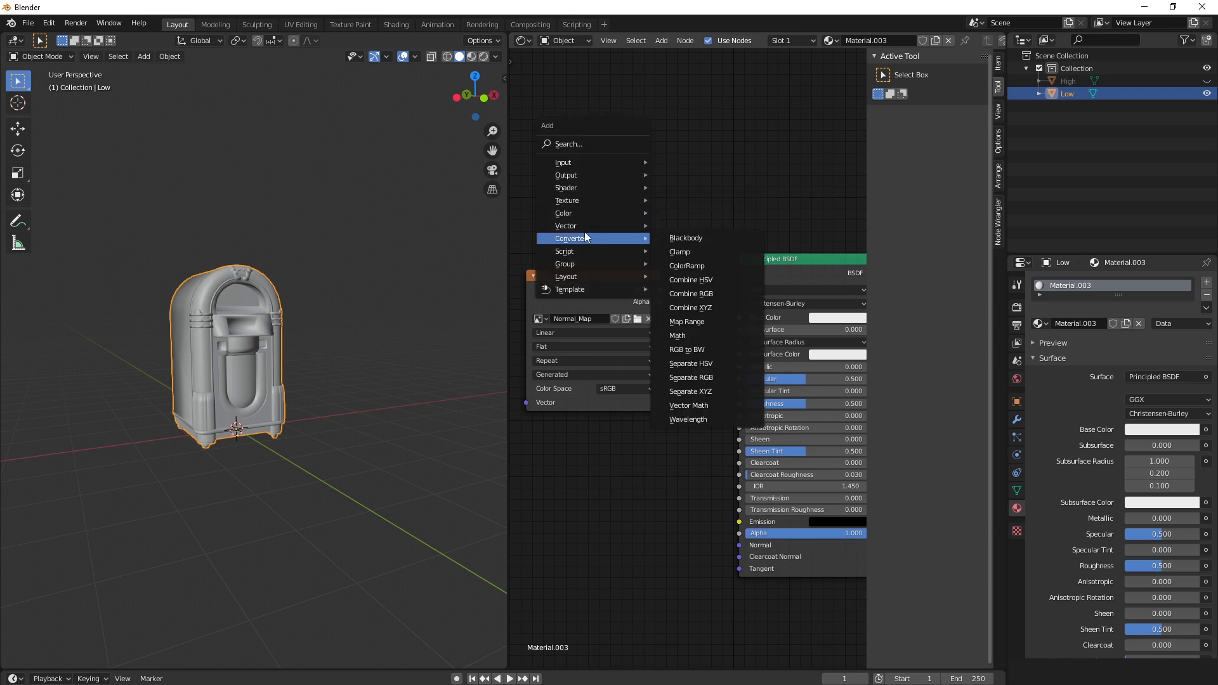
Add a Normal Map node linking the image Color to the Principled BSDF Normal input
{"action": "left_click", "coordinate": [567, 144]}
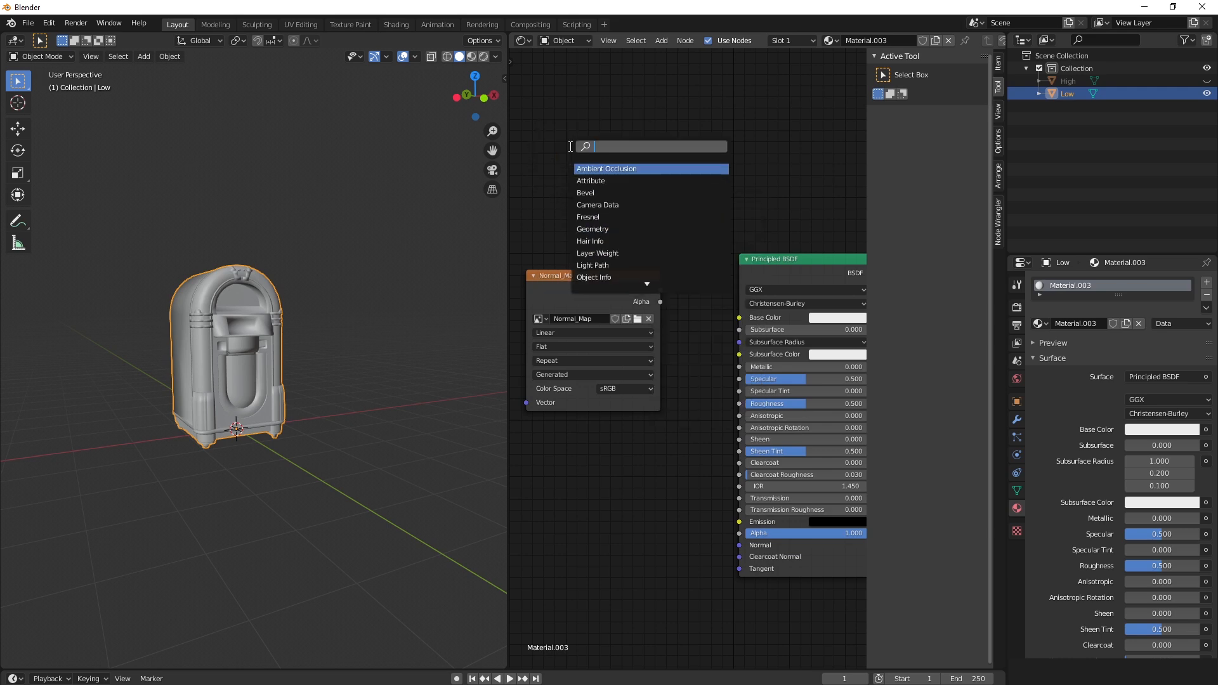
{"action": "type", "text": "Norm"}
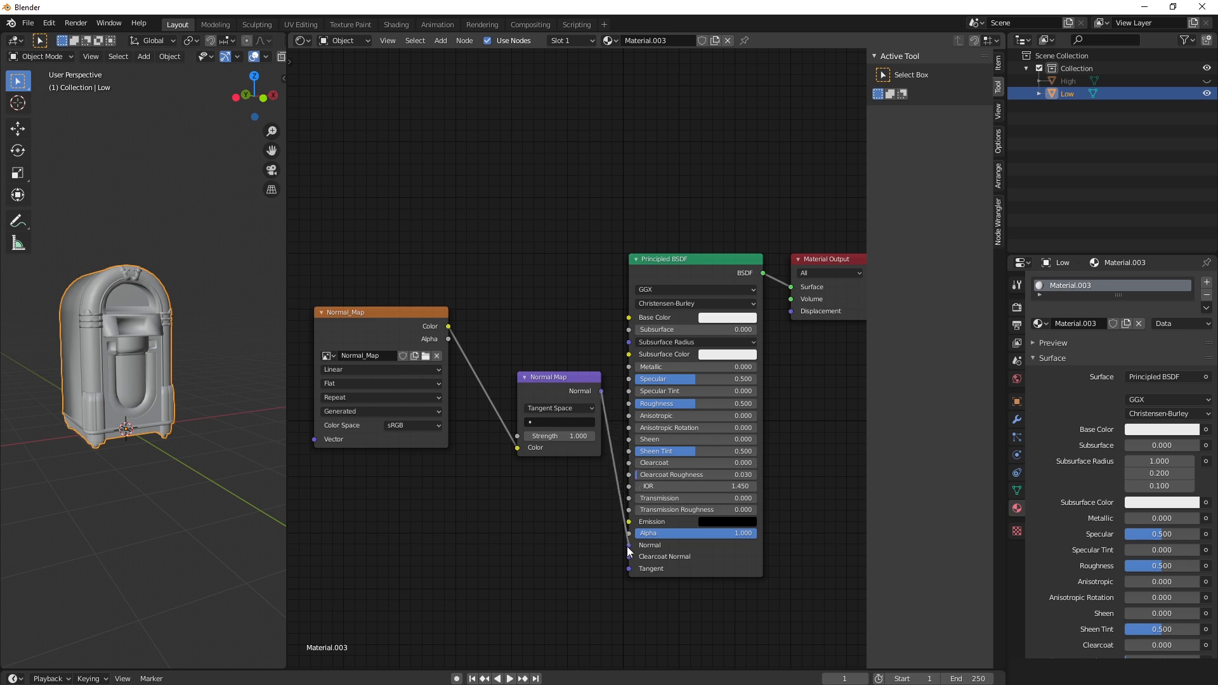
{"action": "scroll", "scroll_direction": "down", "scroll_amount": 3}
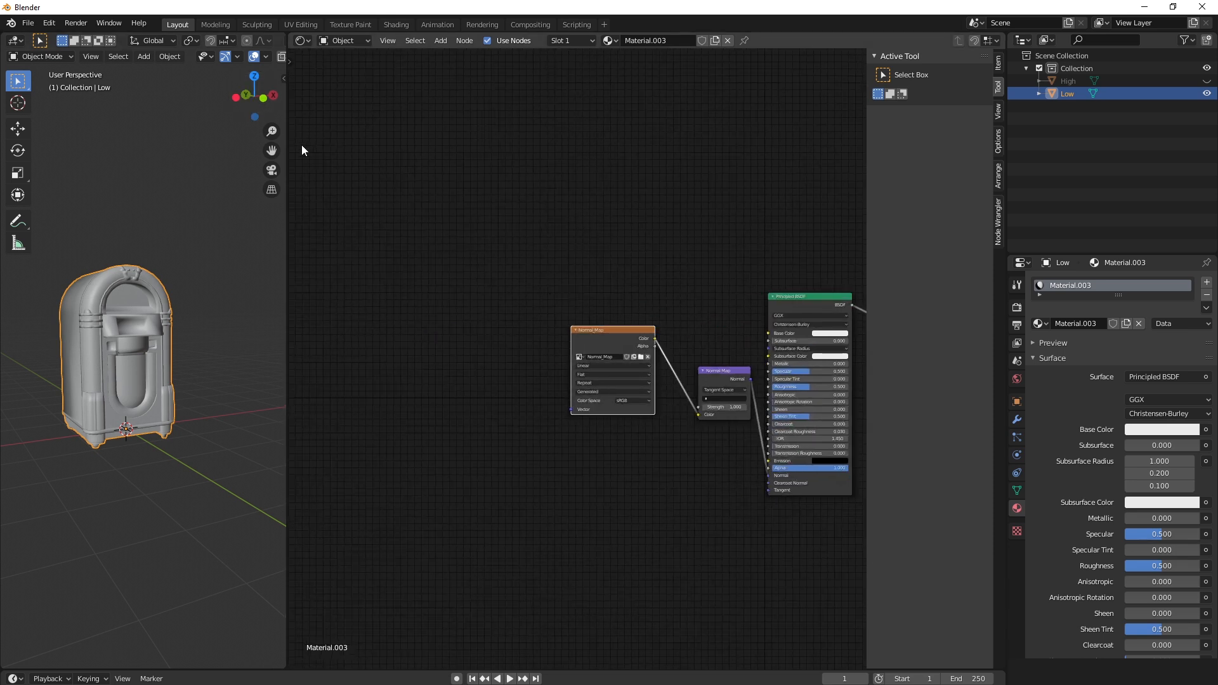
{"action": "left_click", "coordinate": [301, 41]}
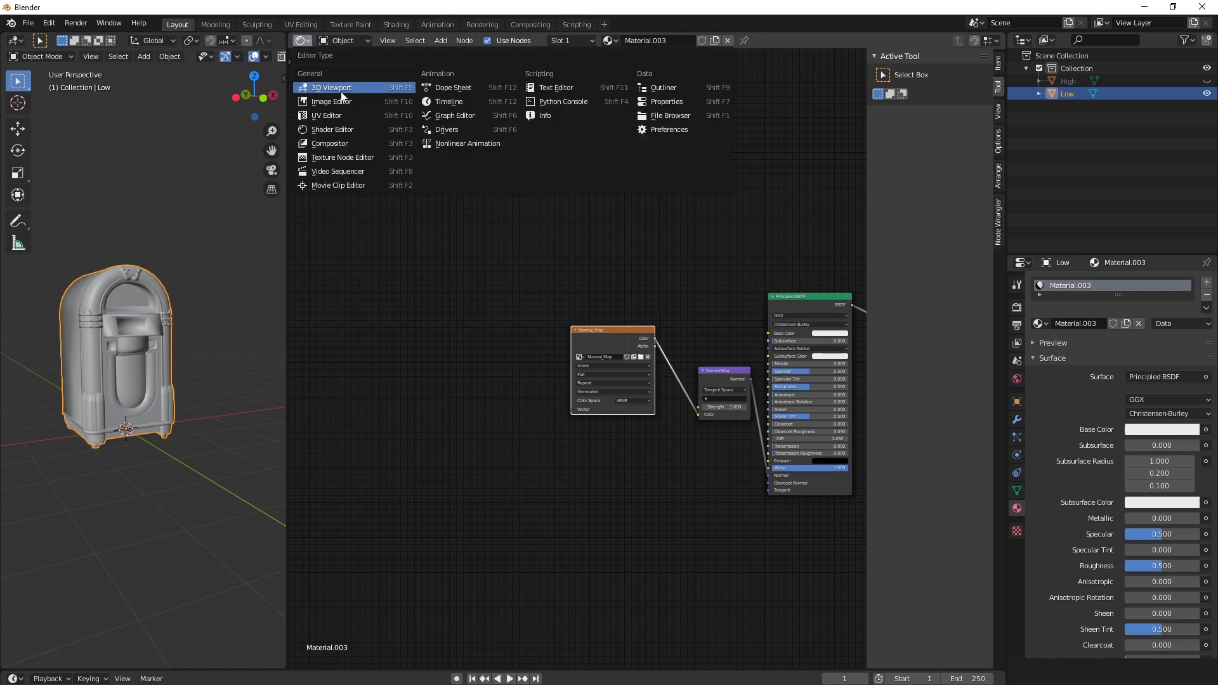
Switch the area to the Image Editor and display the Normal_Map image
{"action": "left_click", "coordinate": [332, 101]}
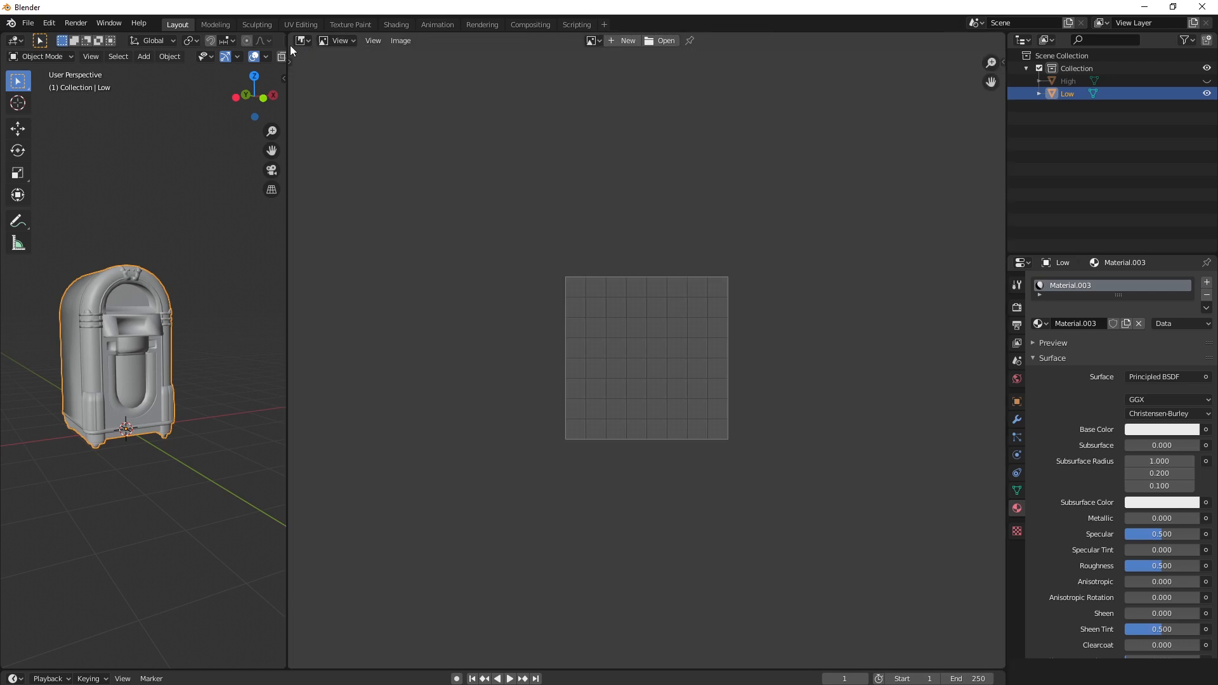
{"action": "left_click", "coordinate": [592, 41]}
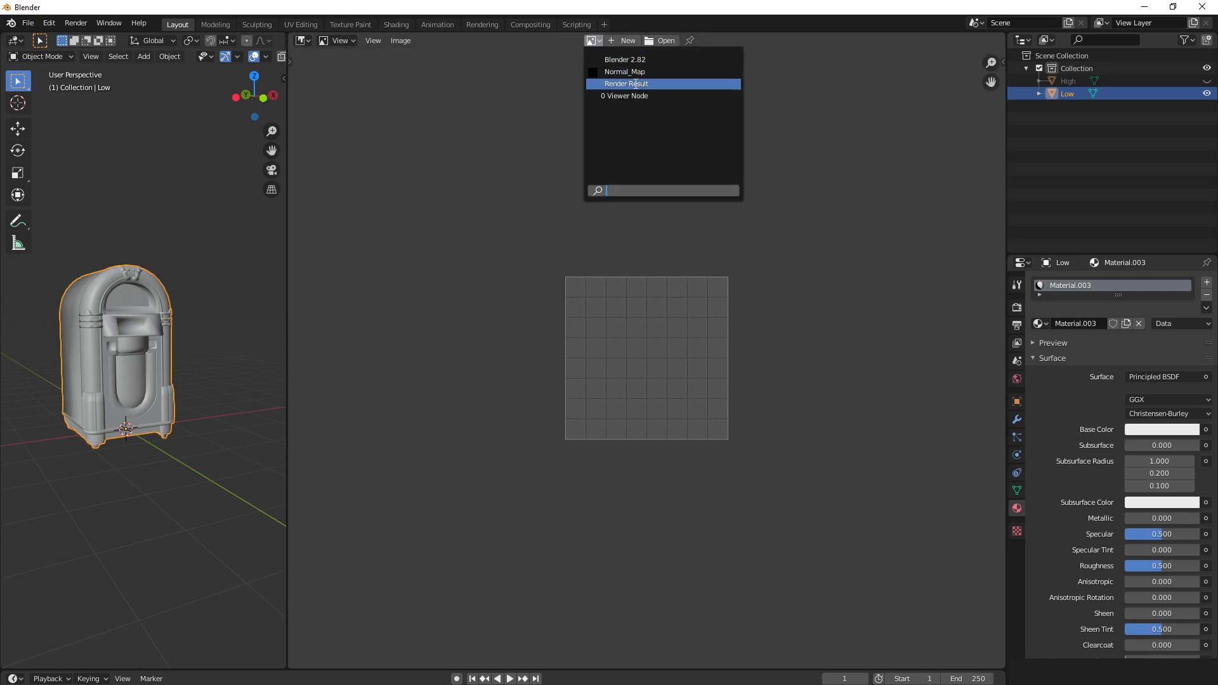
{"action": "left_click", "coordinate": [625, 71]}
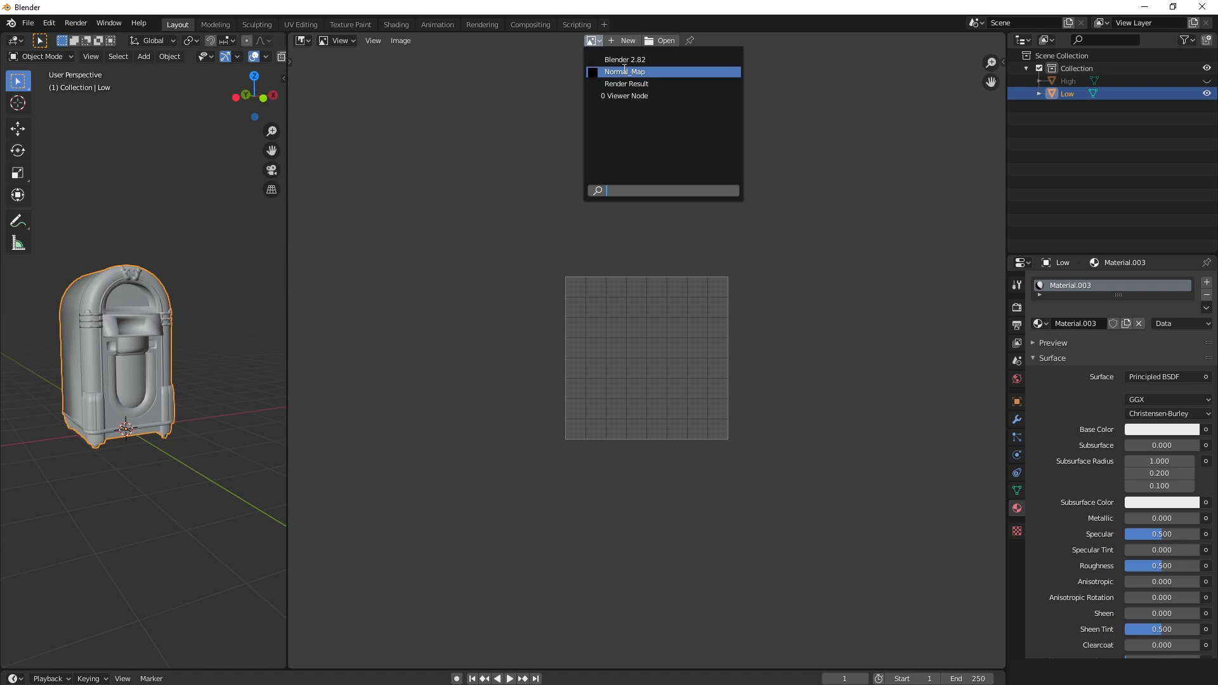
{"action": "left_click", "coordinate": [624, 71]}
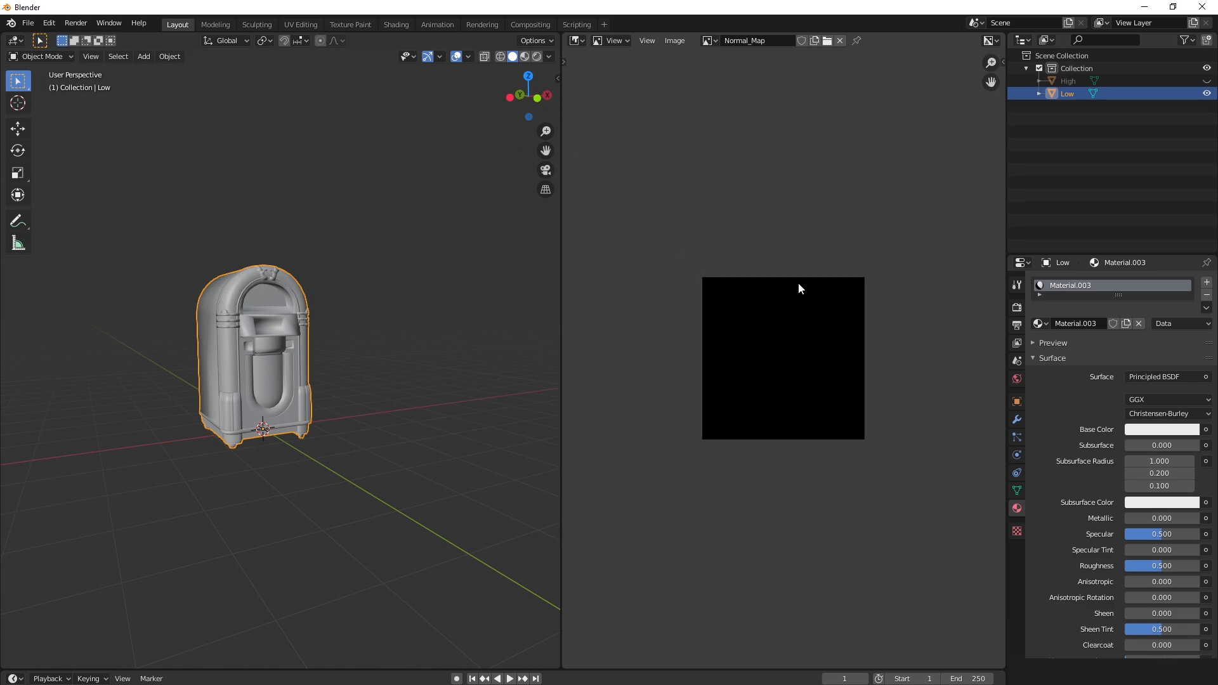
{"action": "mouse_move", "coordinate": [319, 148]}
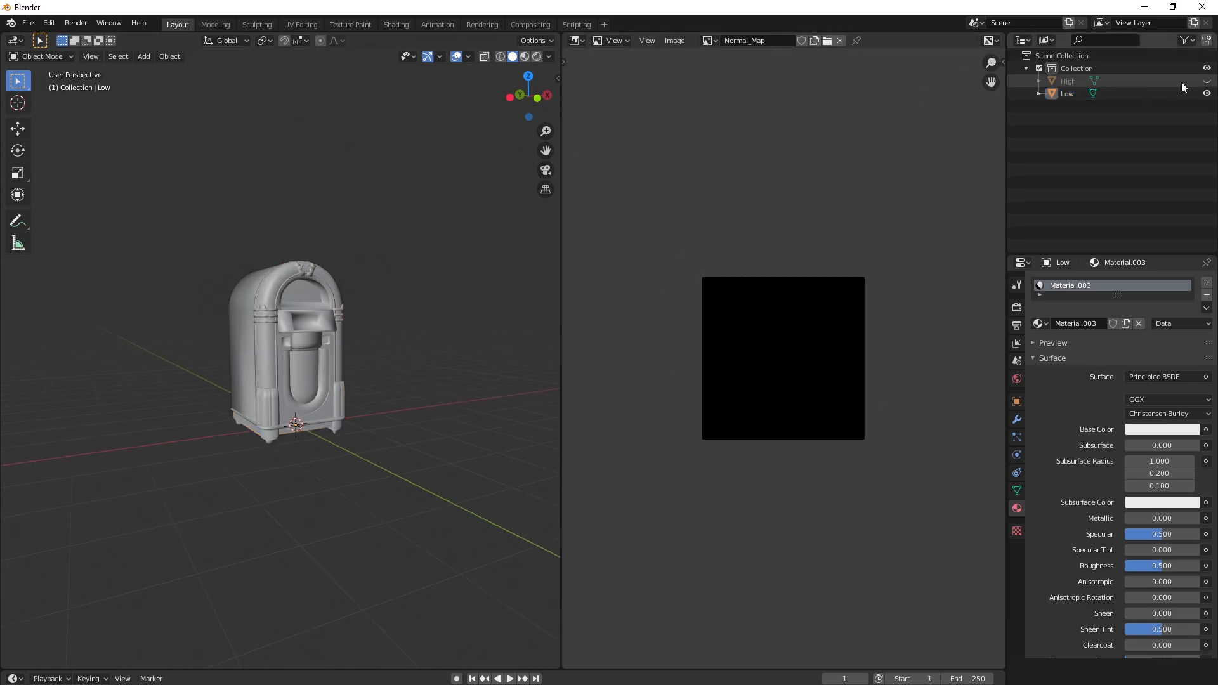
Select High, then Ctrl+click Low to make it the active object
{"action": "left_click", "coordinate": [1067, 81]}
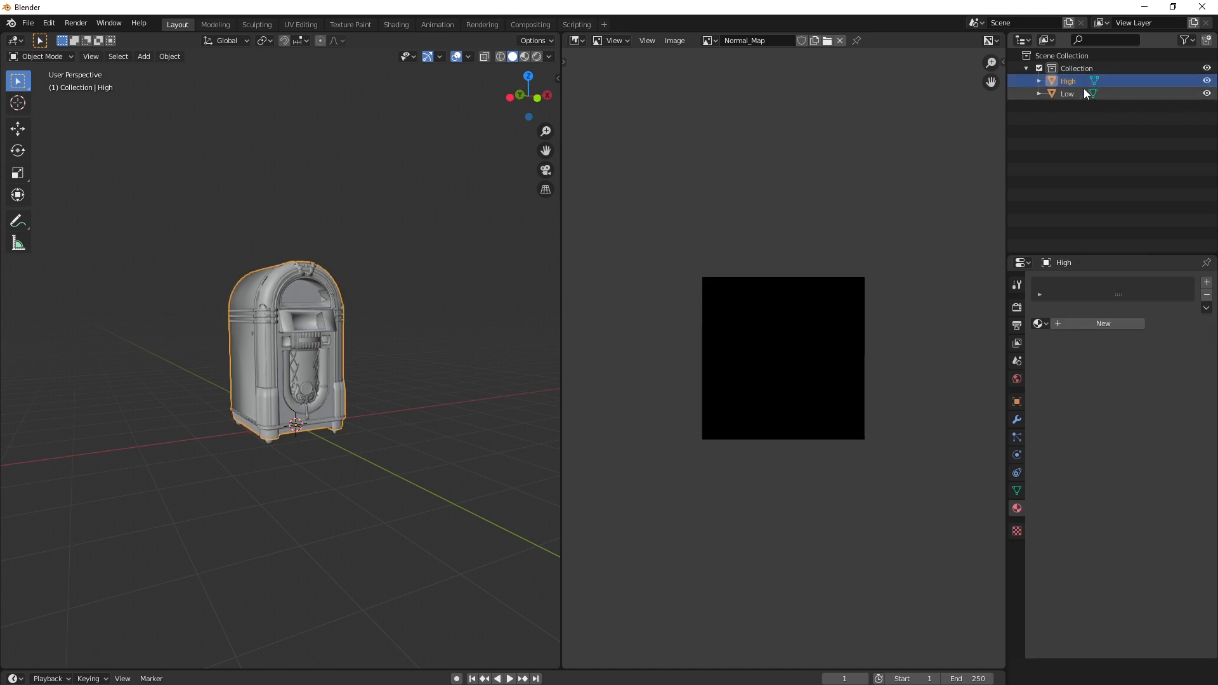
{"action": "mouse_move", "coordinate": [1066, 97]}
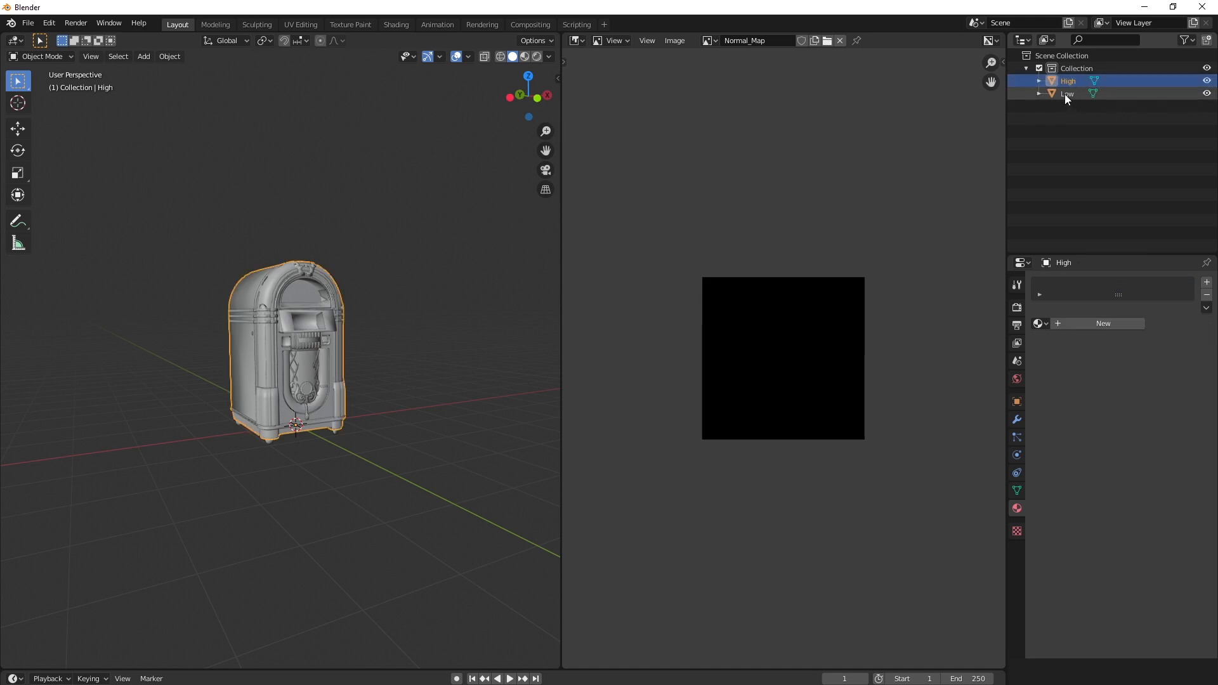
{"action": "left_click", "coordinate": [1067, 93]}
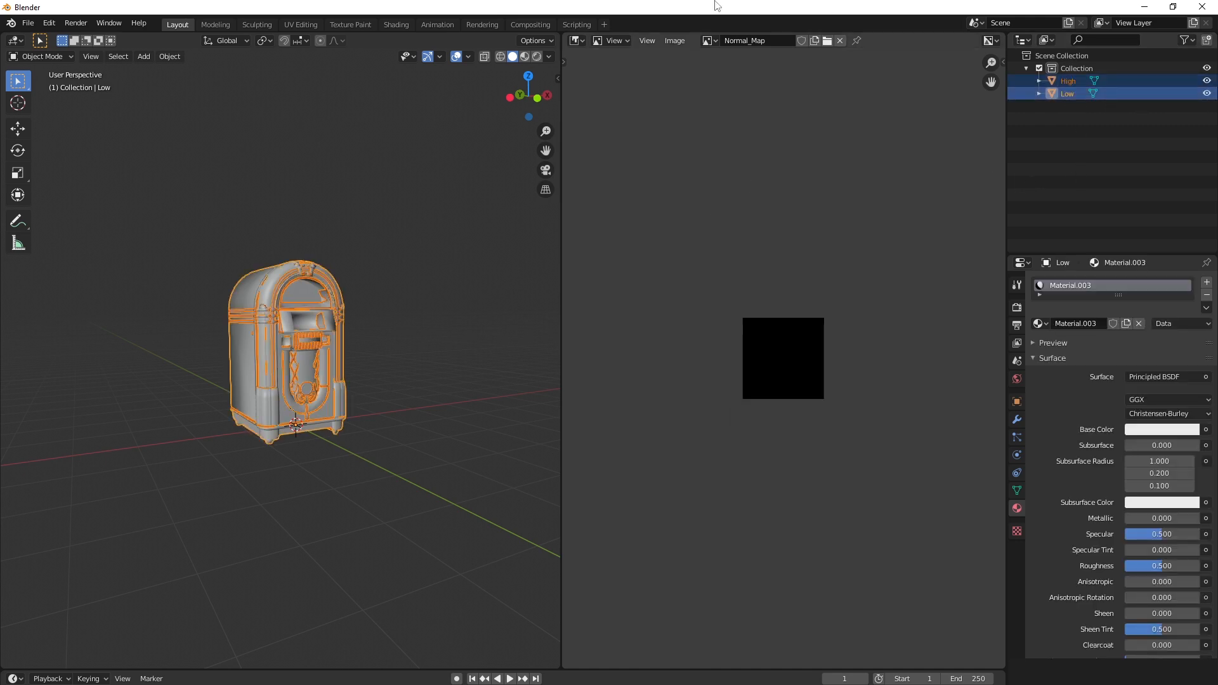
{"action": "mouse_move", "coordinate": [1068, 409]}
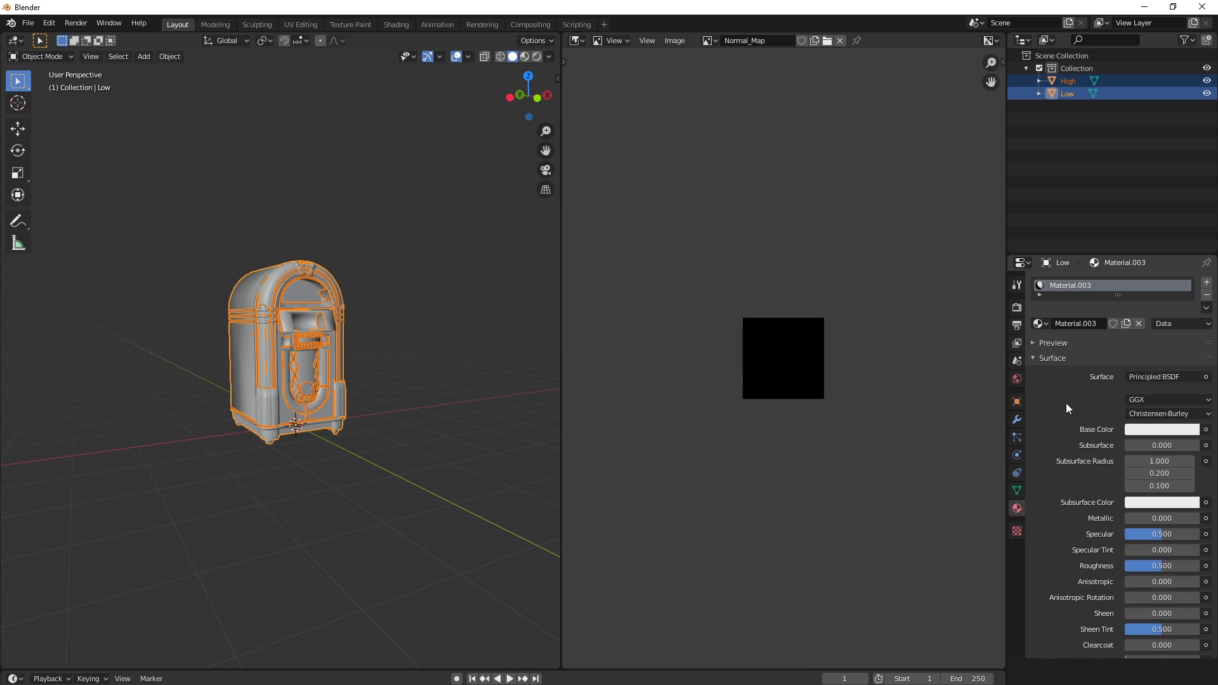
{"action": "mouse_move", "coordinate": [1016, 309]}
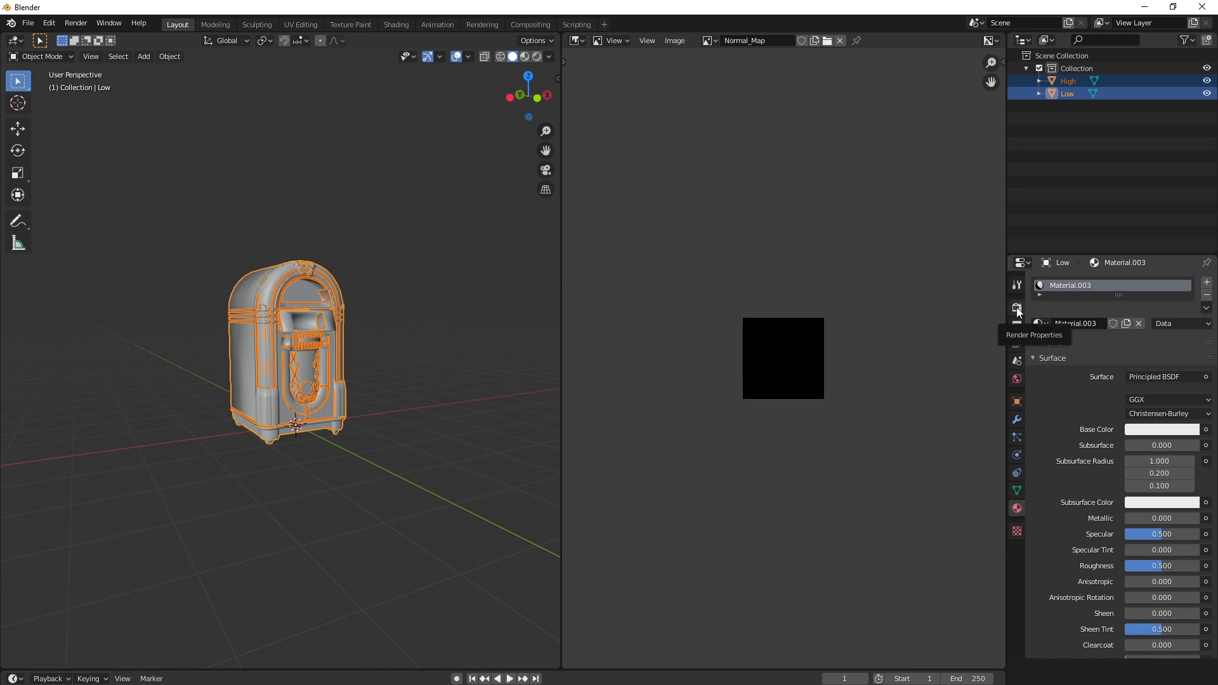
In Render Properties, set Bake to Normal, Selected to Active, Ray Distance 0.1 m
{"action": "left_click", "coordinate": [1017, 307]}
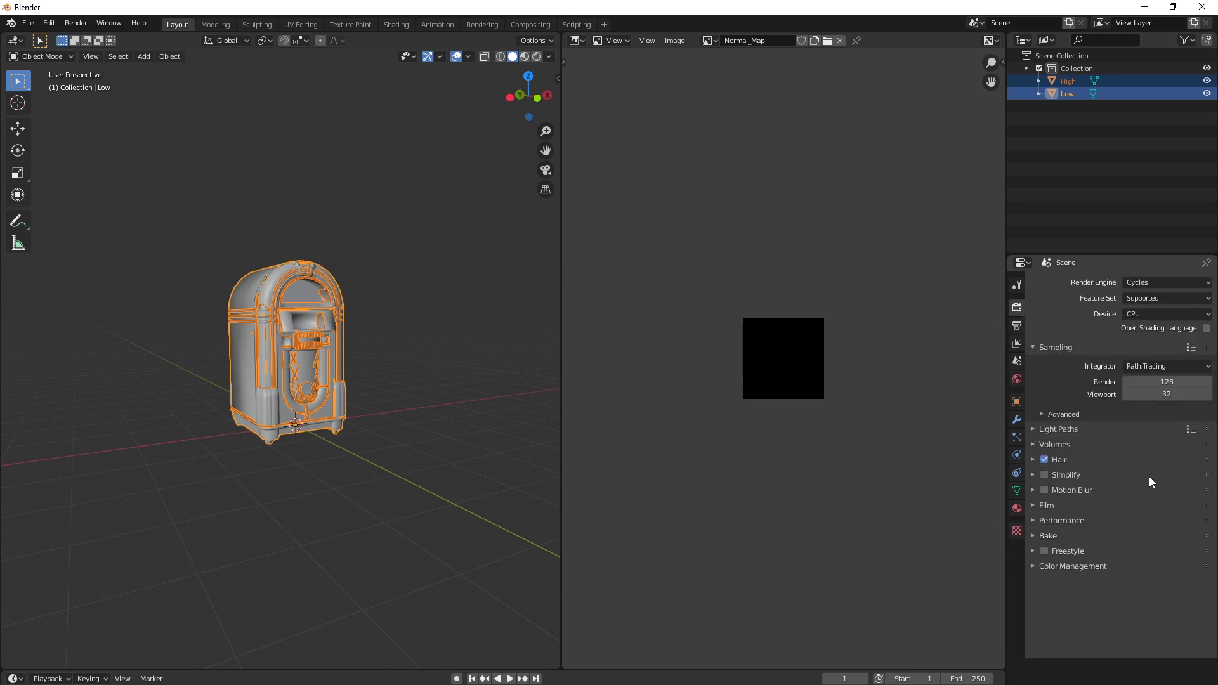
{"action": "mouse_move", "coordinate": [1030, 561]}
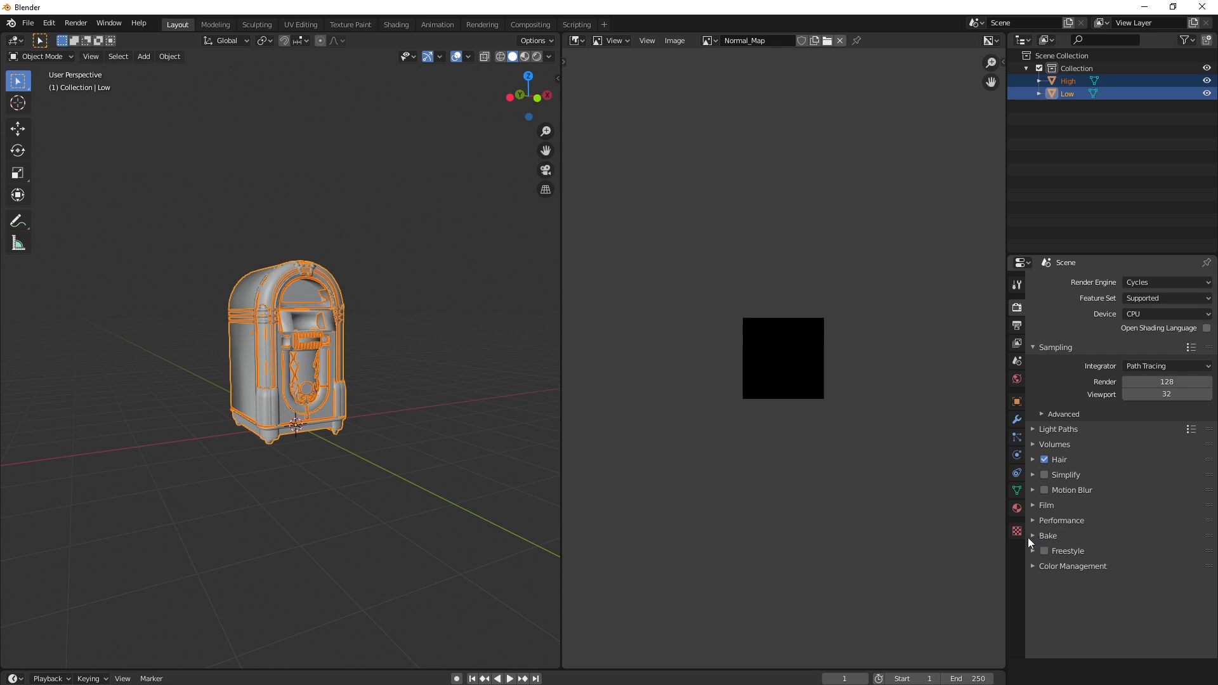
{"action": "left_click", "coordinate": [1041, 535]}
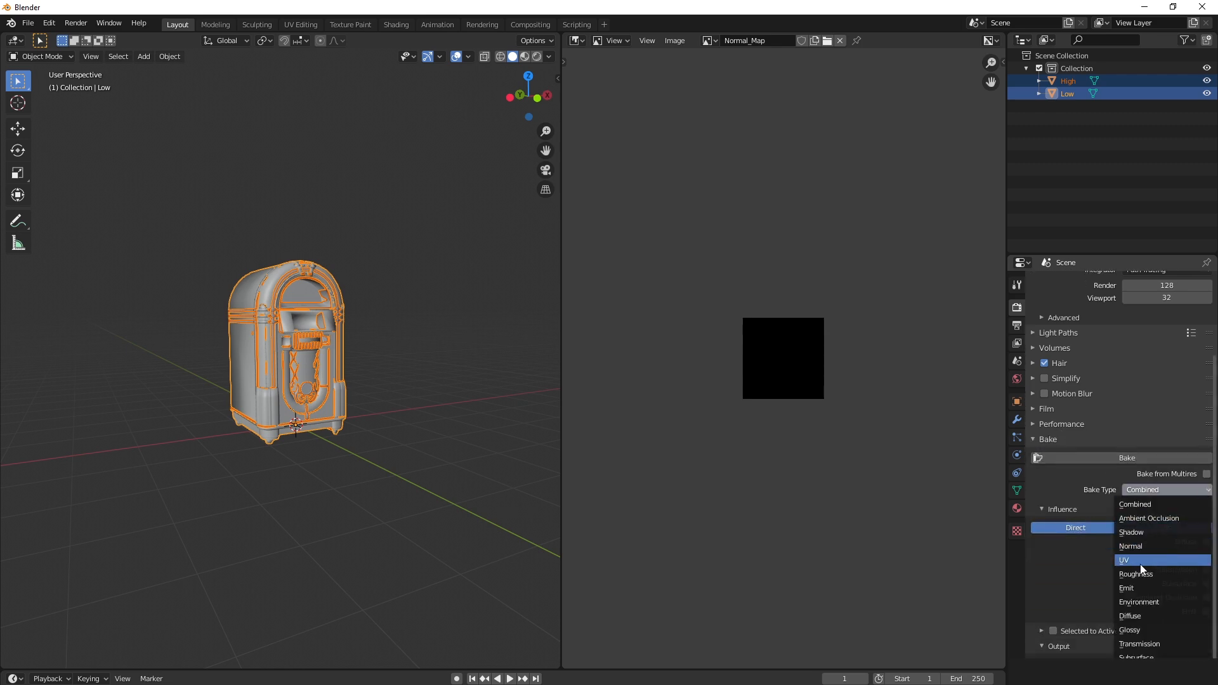
{"action": "left_click", "coordinate": [1131, 547]}
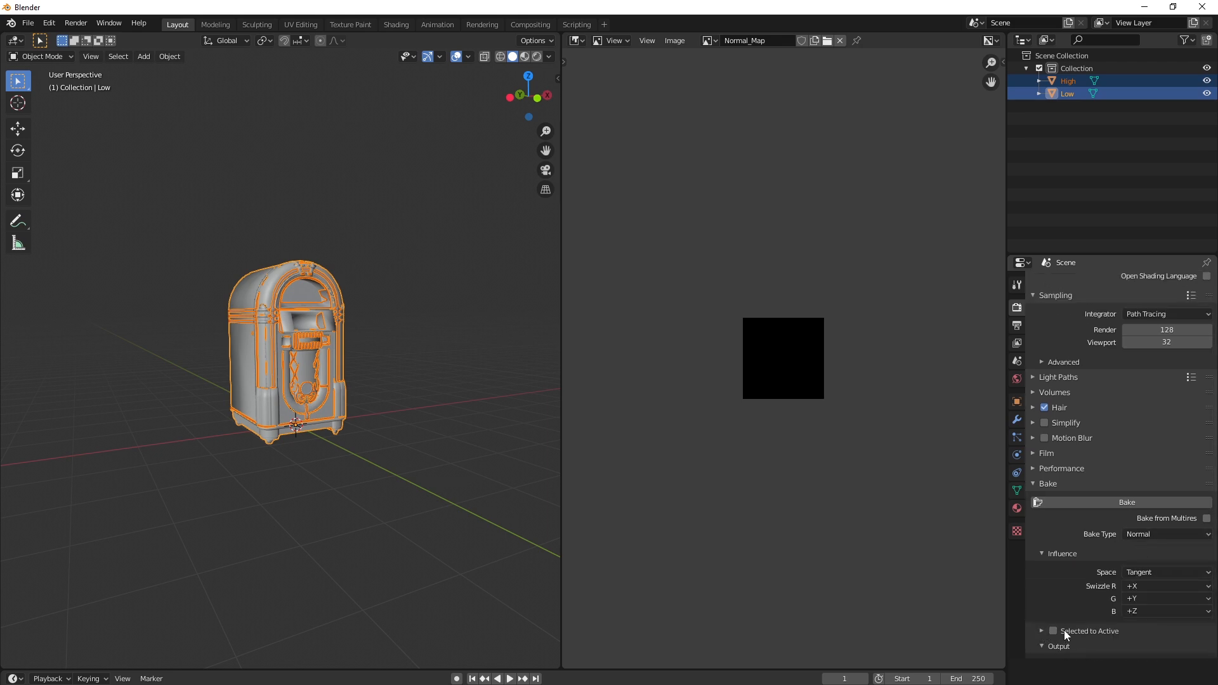
{"action": "mouse_move", "coordinate": [1052, 634]}
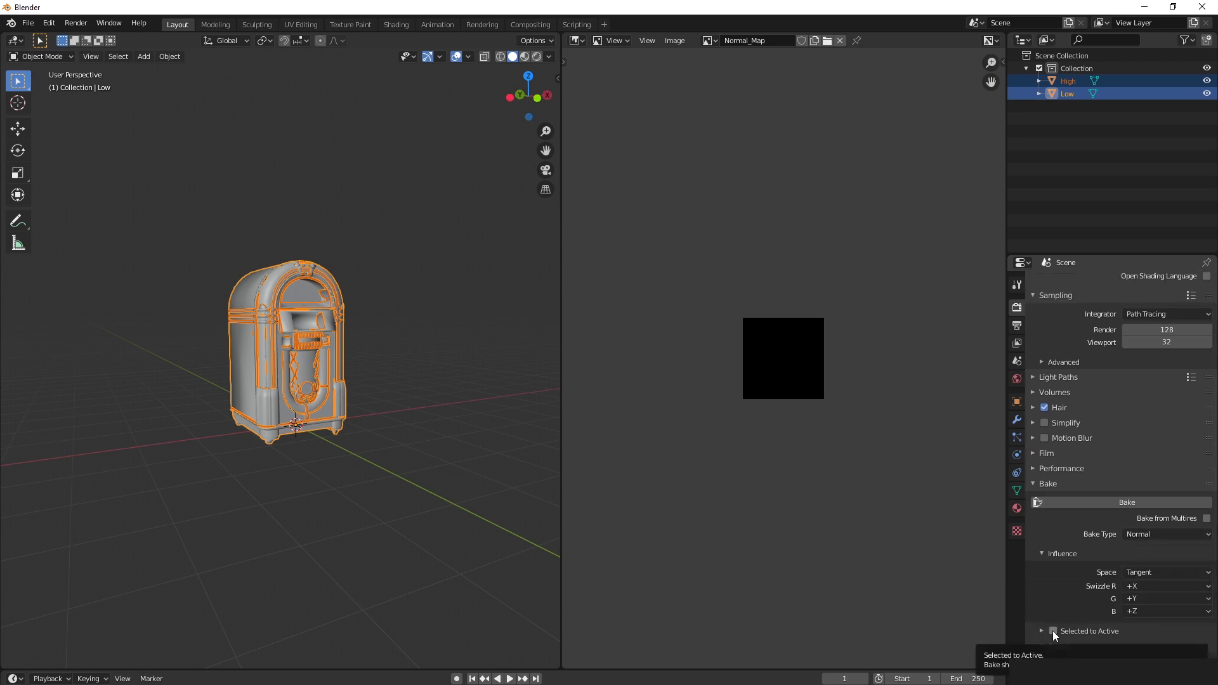
{"action": "left_click", "coordinate": [1054, 631]}
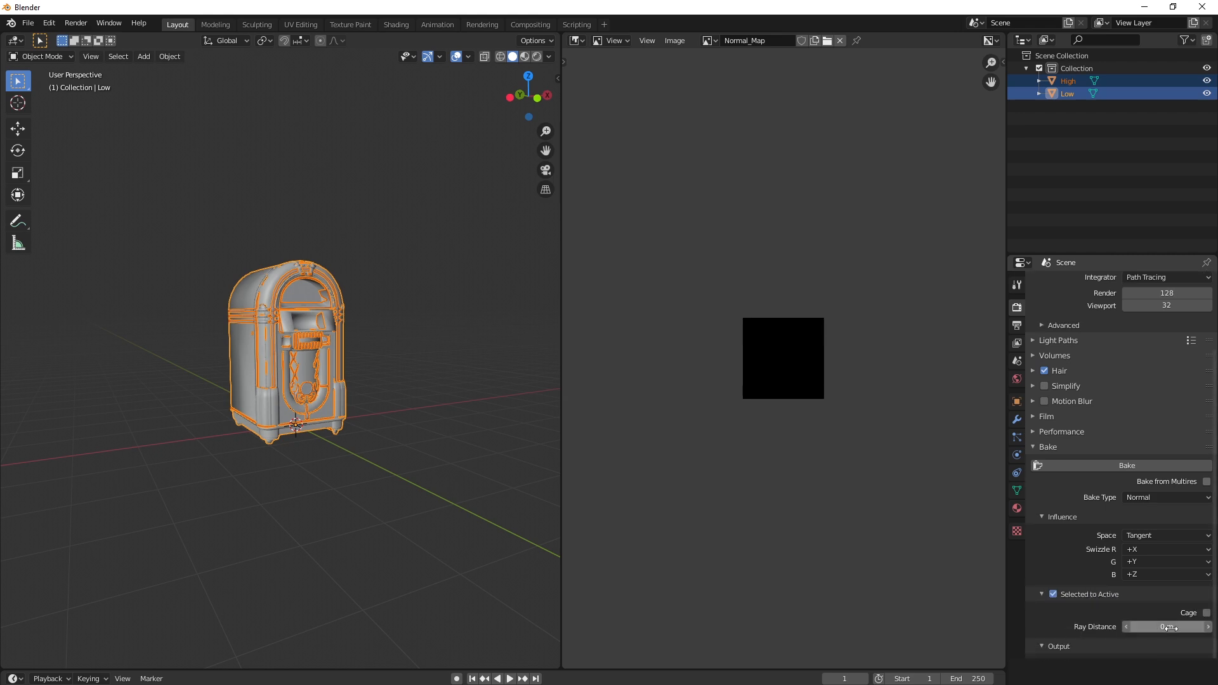
{"action": "left_click", "coordinate": [1161, 627]}
{"action": "type", "text": ".1"}
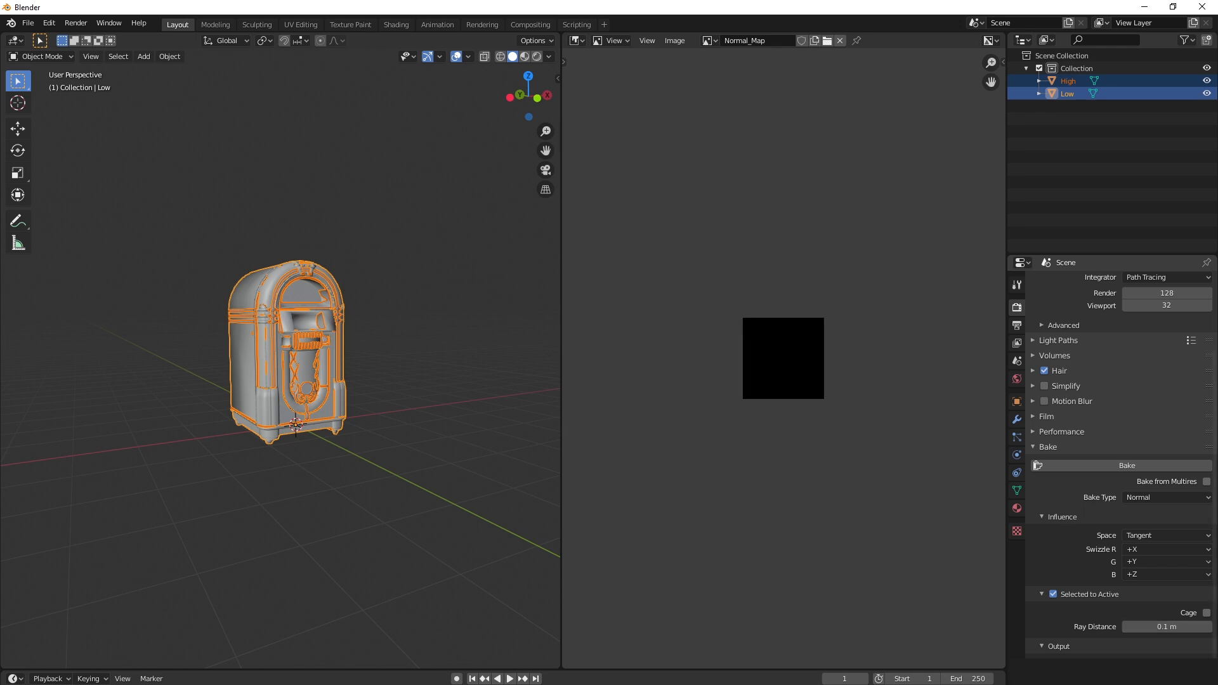
{"action": "mouse_move", "coordinate": [1037, 409]}
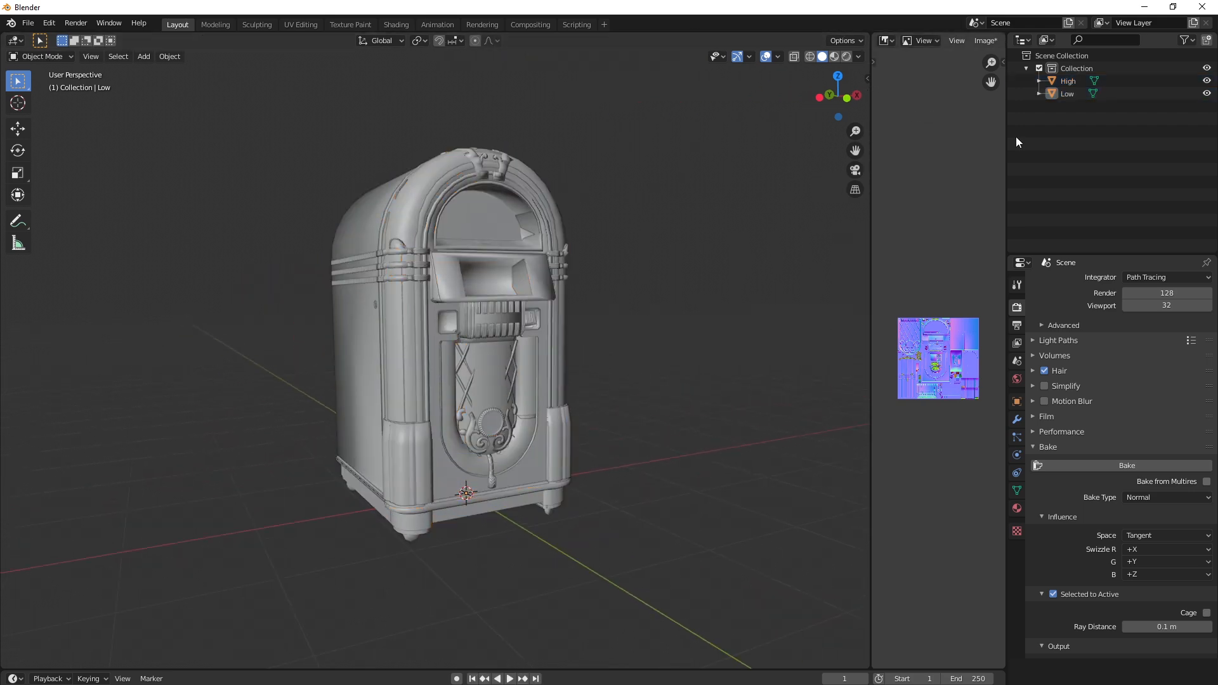
{"action": "mouse_move", "coordinate": [1208, 81]}
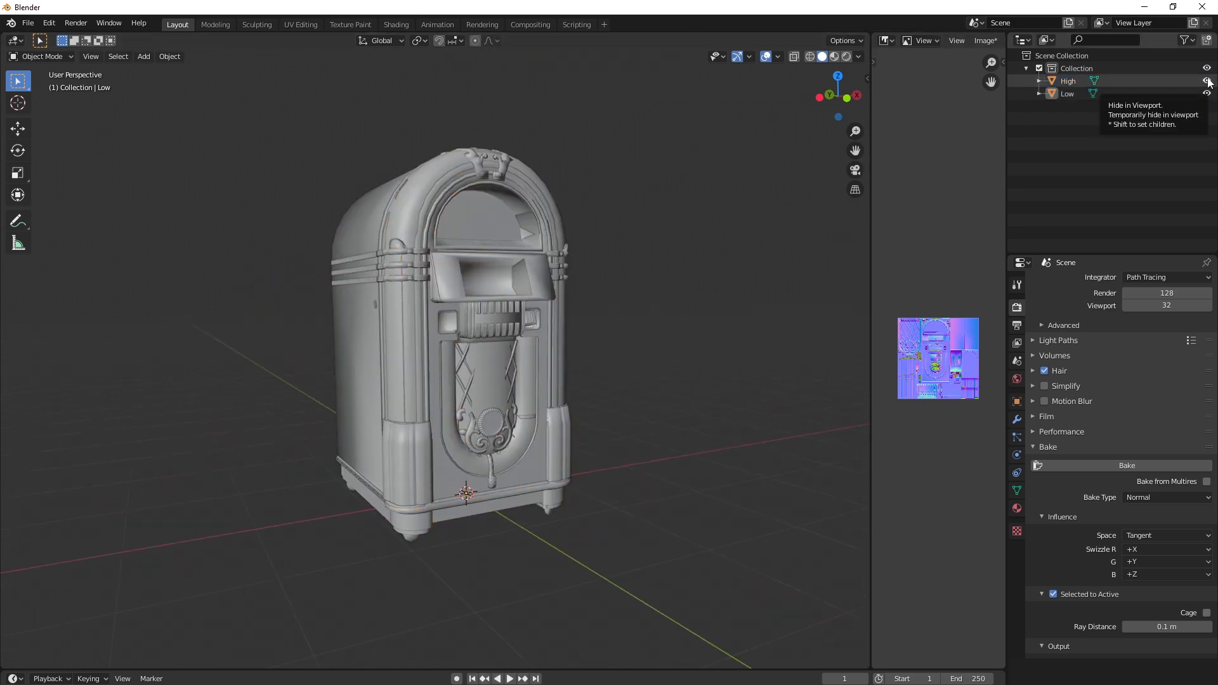
Hide the High jukebox and switch viewport shading to Material Preview
{"action": "left_click", "coordinate": [1207, 81]}
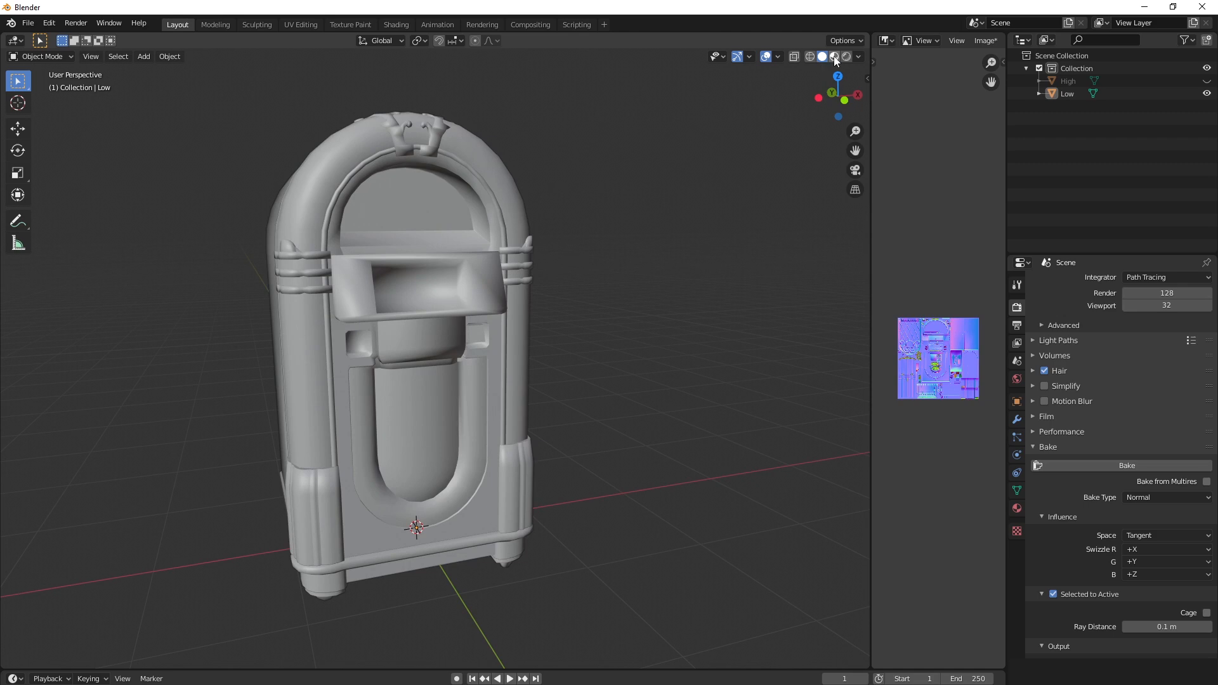
{"action": "mouse_move", "coordinate": [834, 56]}
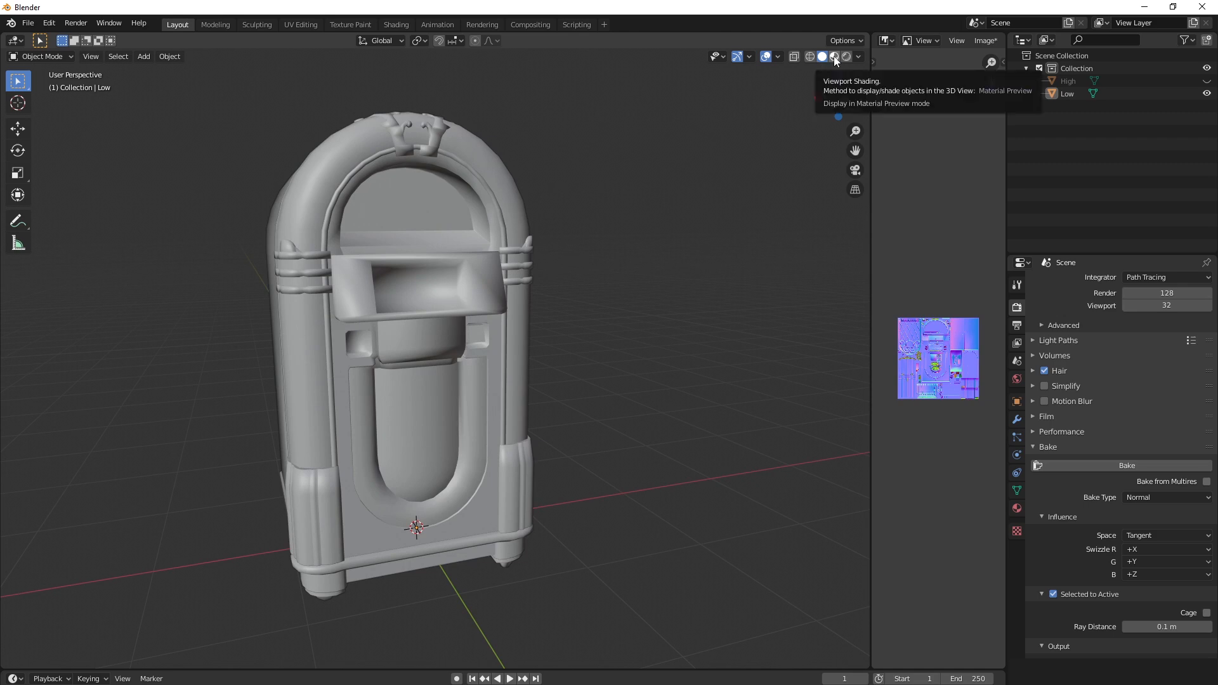
{"action": "left_click", "coordinate": [833, 56]}
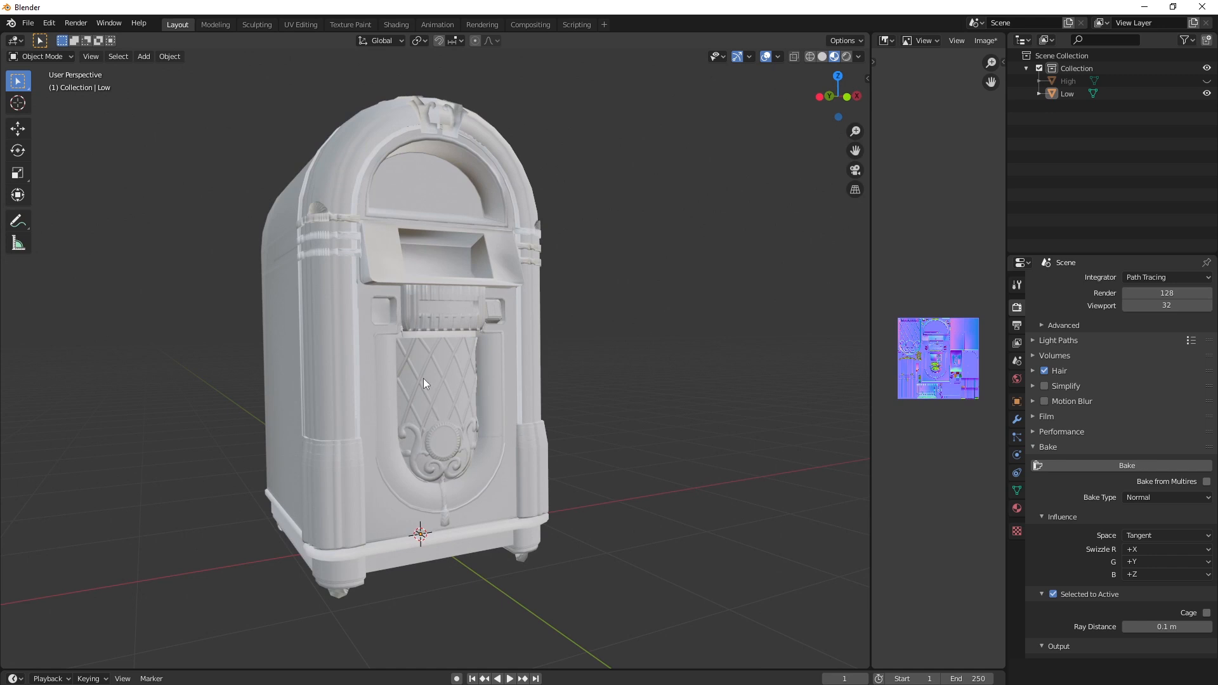
{"action": "mouse_move", "coordinate": [874, 286]}
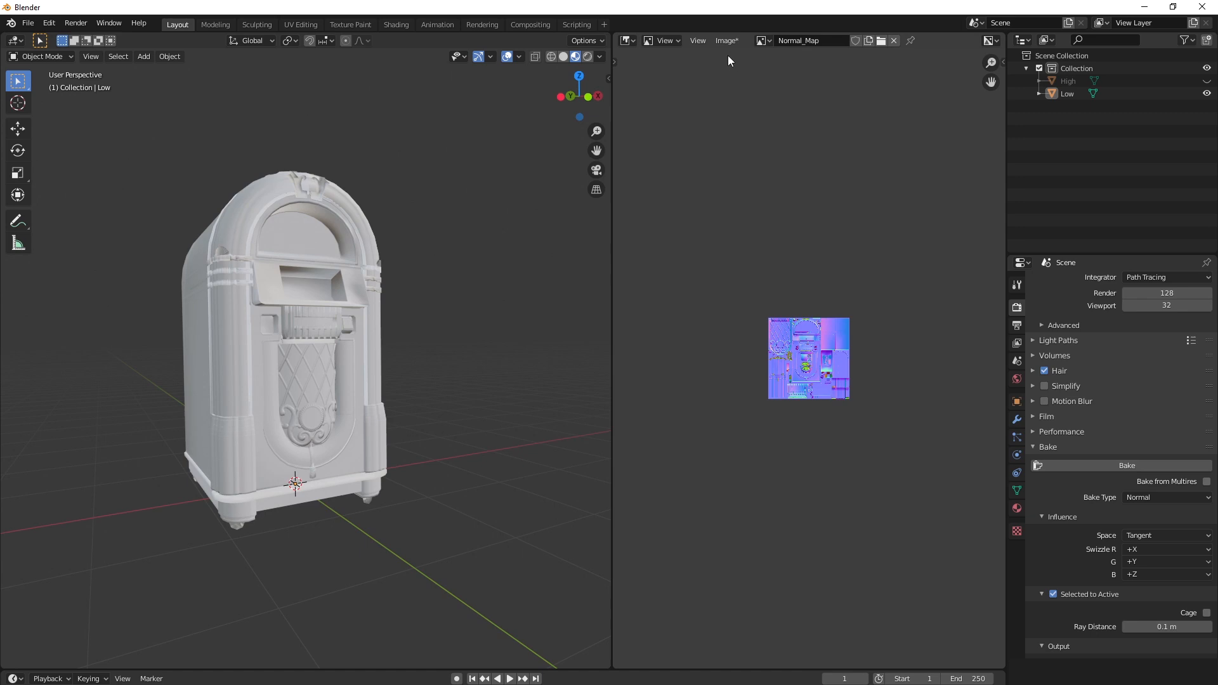
Open Save As for the baked Normal_Map image and dismiss the system pop-up
{"action": "left_click", "coordinate": [727, 40]}
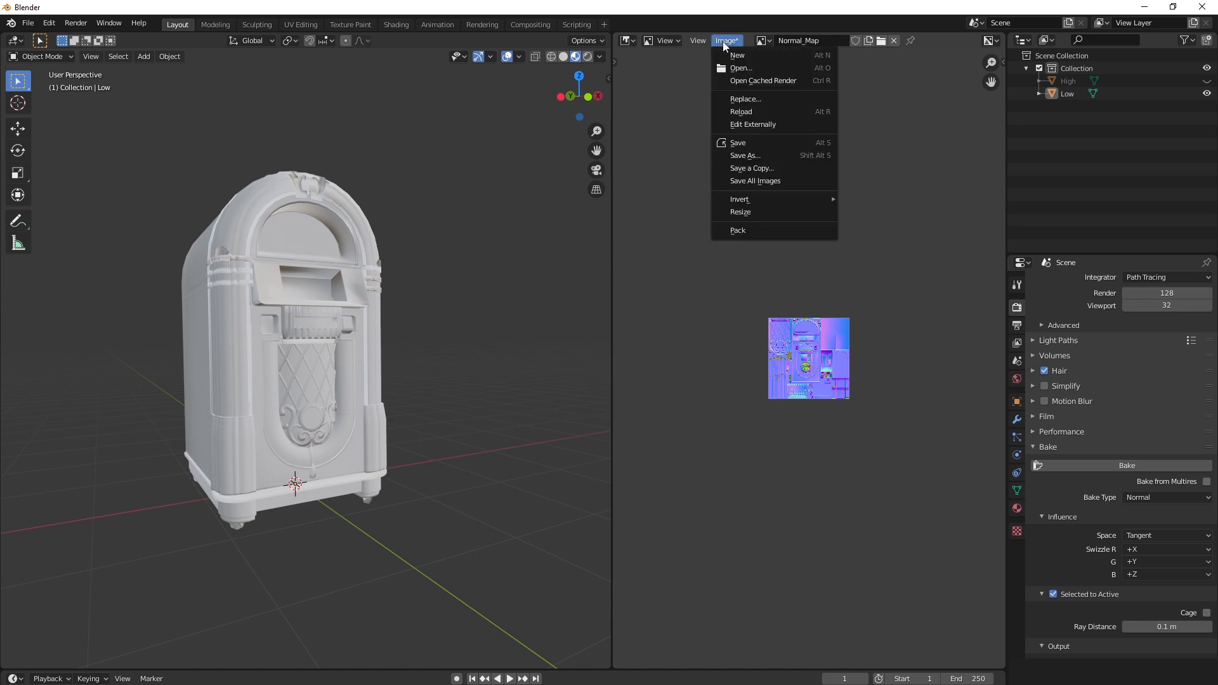
{"action": "mouse_move", "coordinate": [746, 156]}
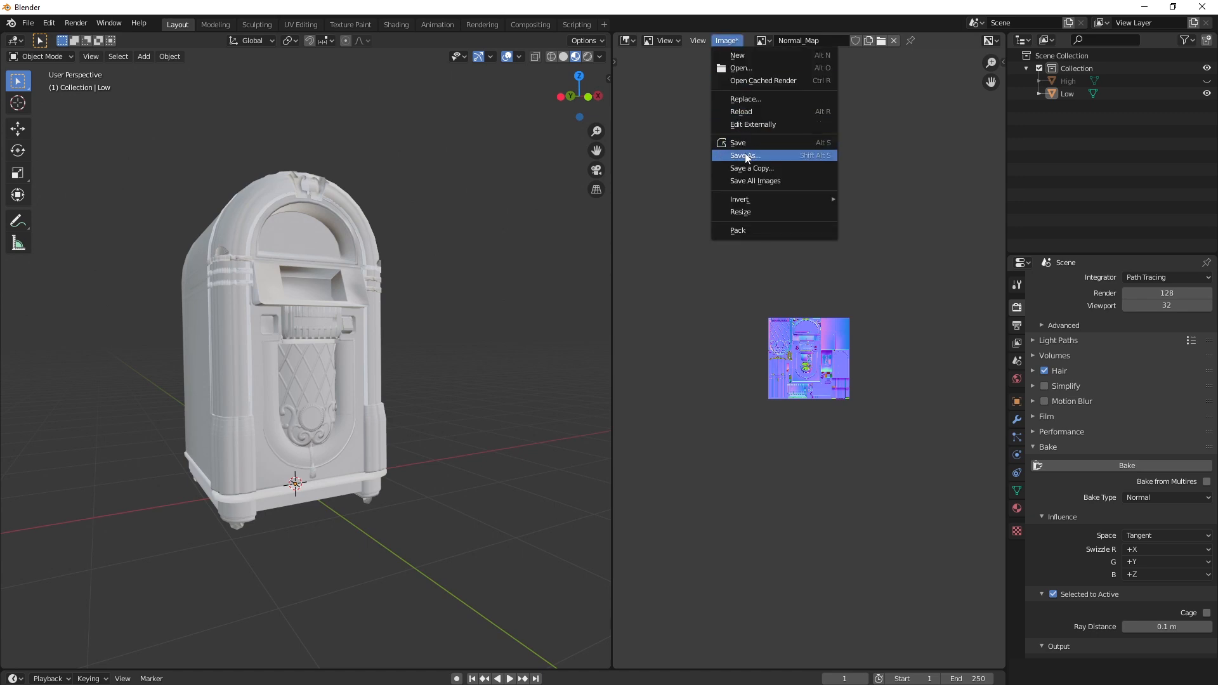
{"action": "left_click", "coordinate": [743, 155]}
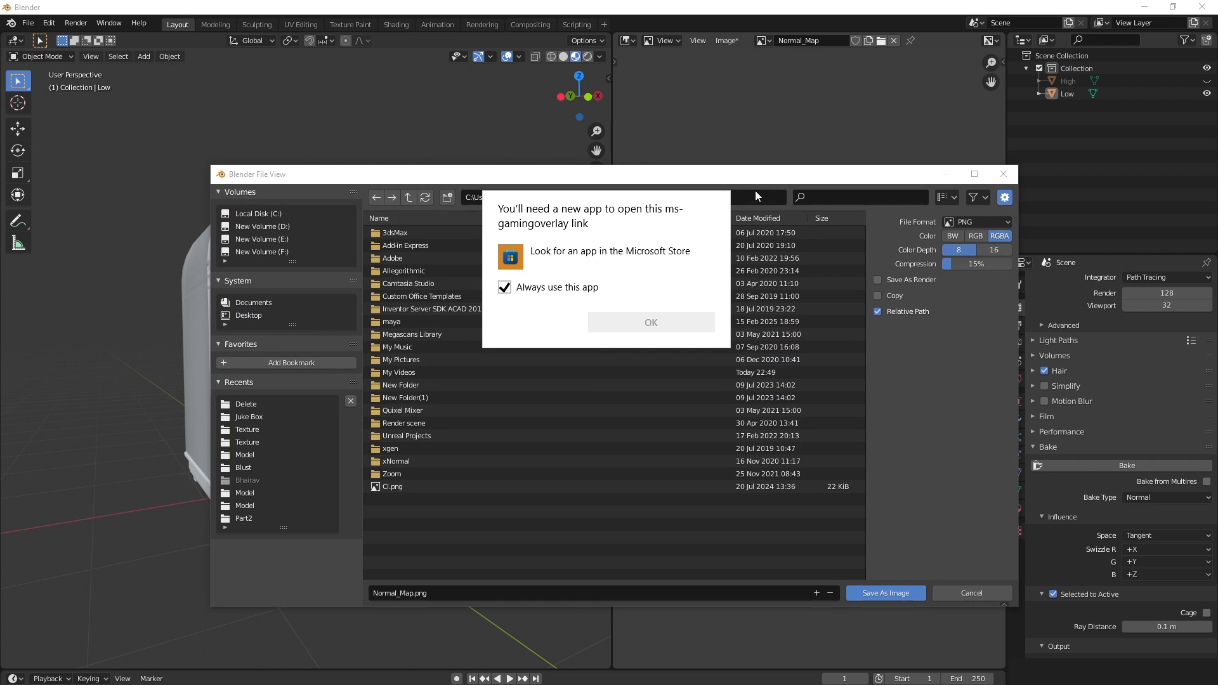
{"action": "left_click", "coordinate": [651, 323]}
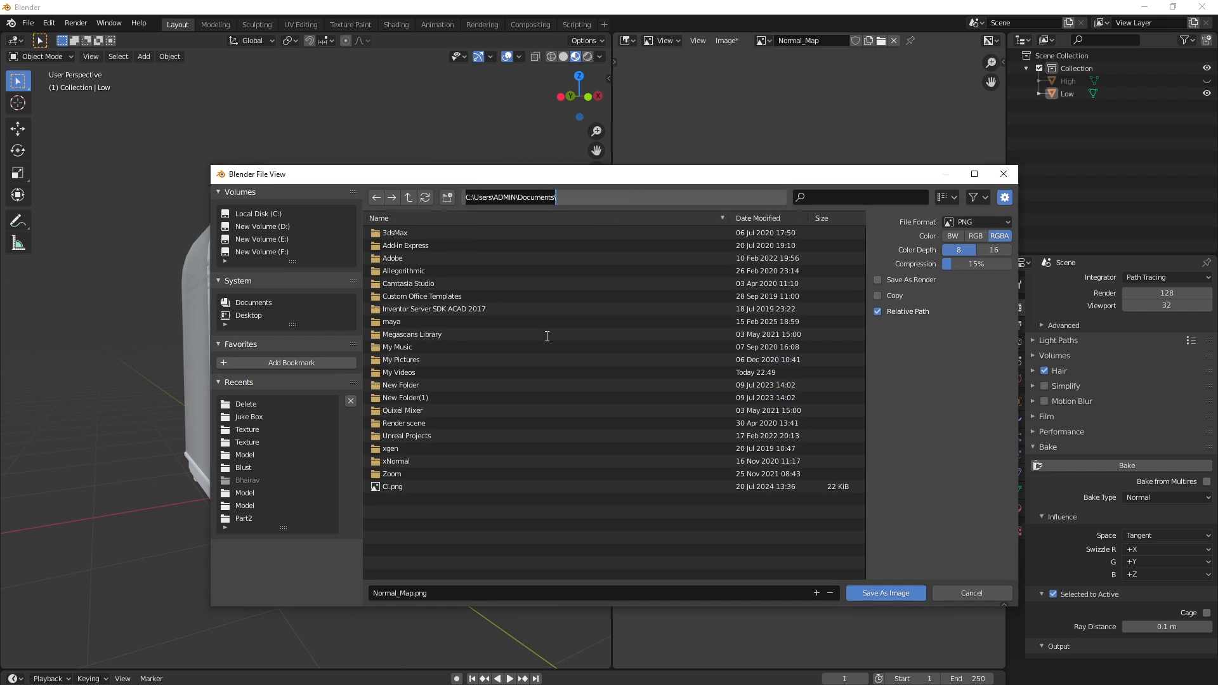